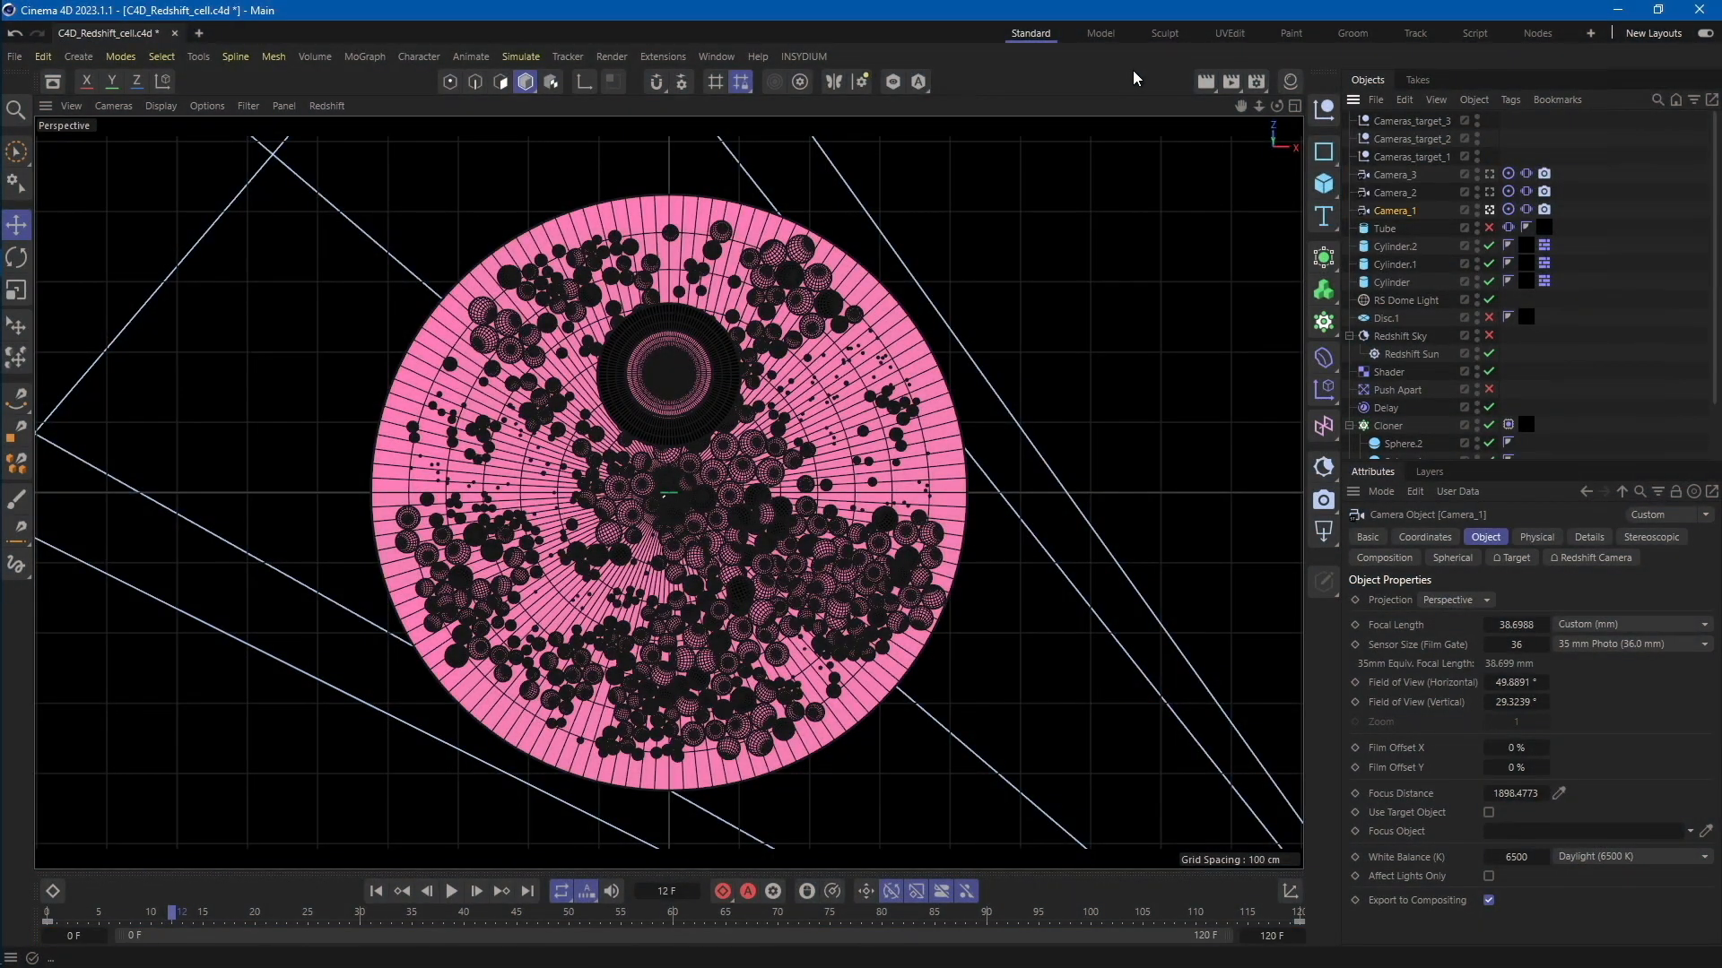
pyautogui.moveTo(1253, 82)
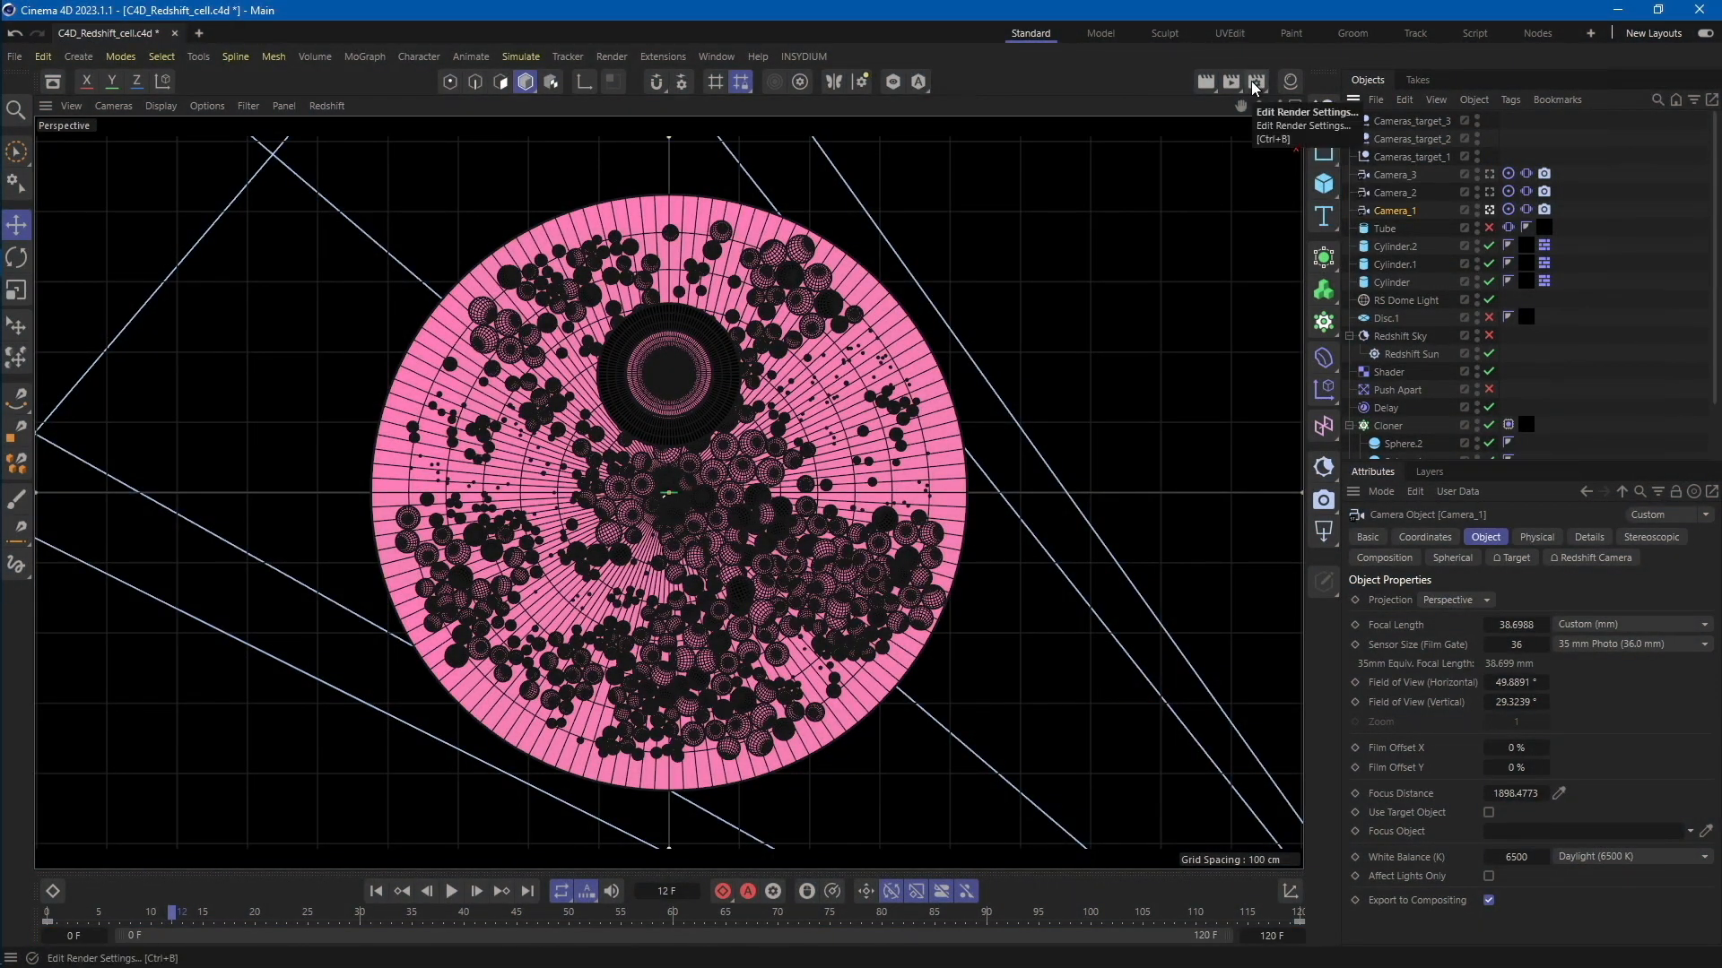
# - Review the render settings, checking the output saving and Redshift renderer options
pyautogui.click(1253, 83)
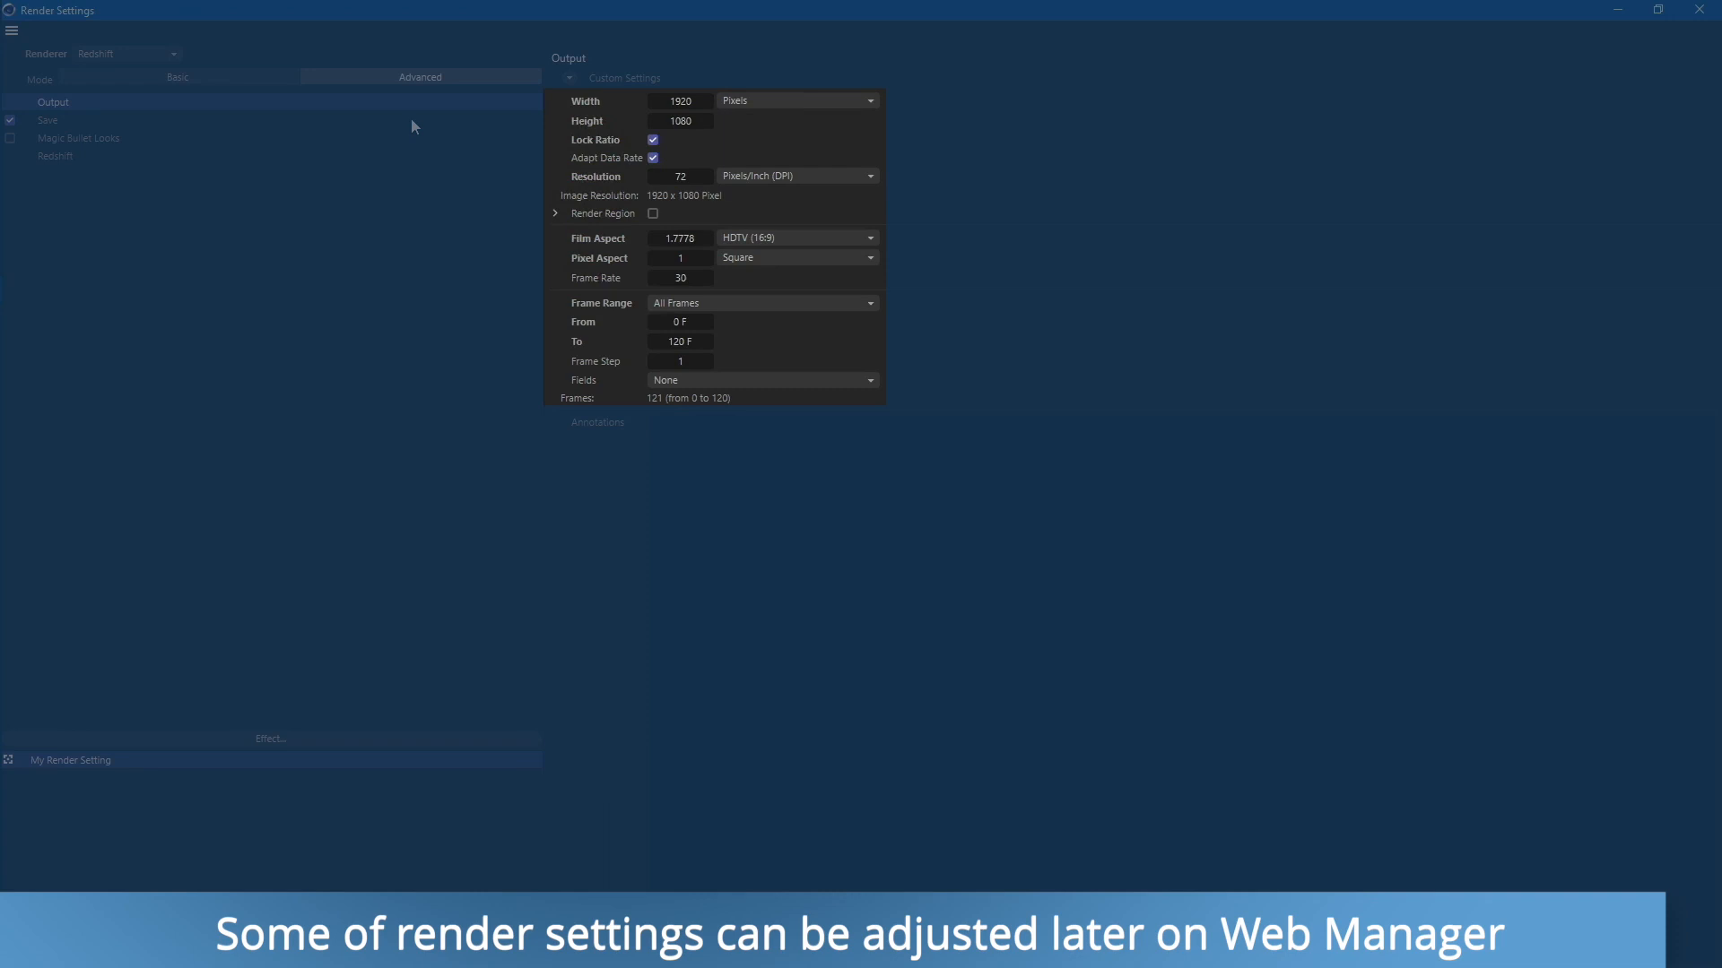
pyautogui.click(48, 120)
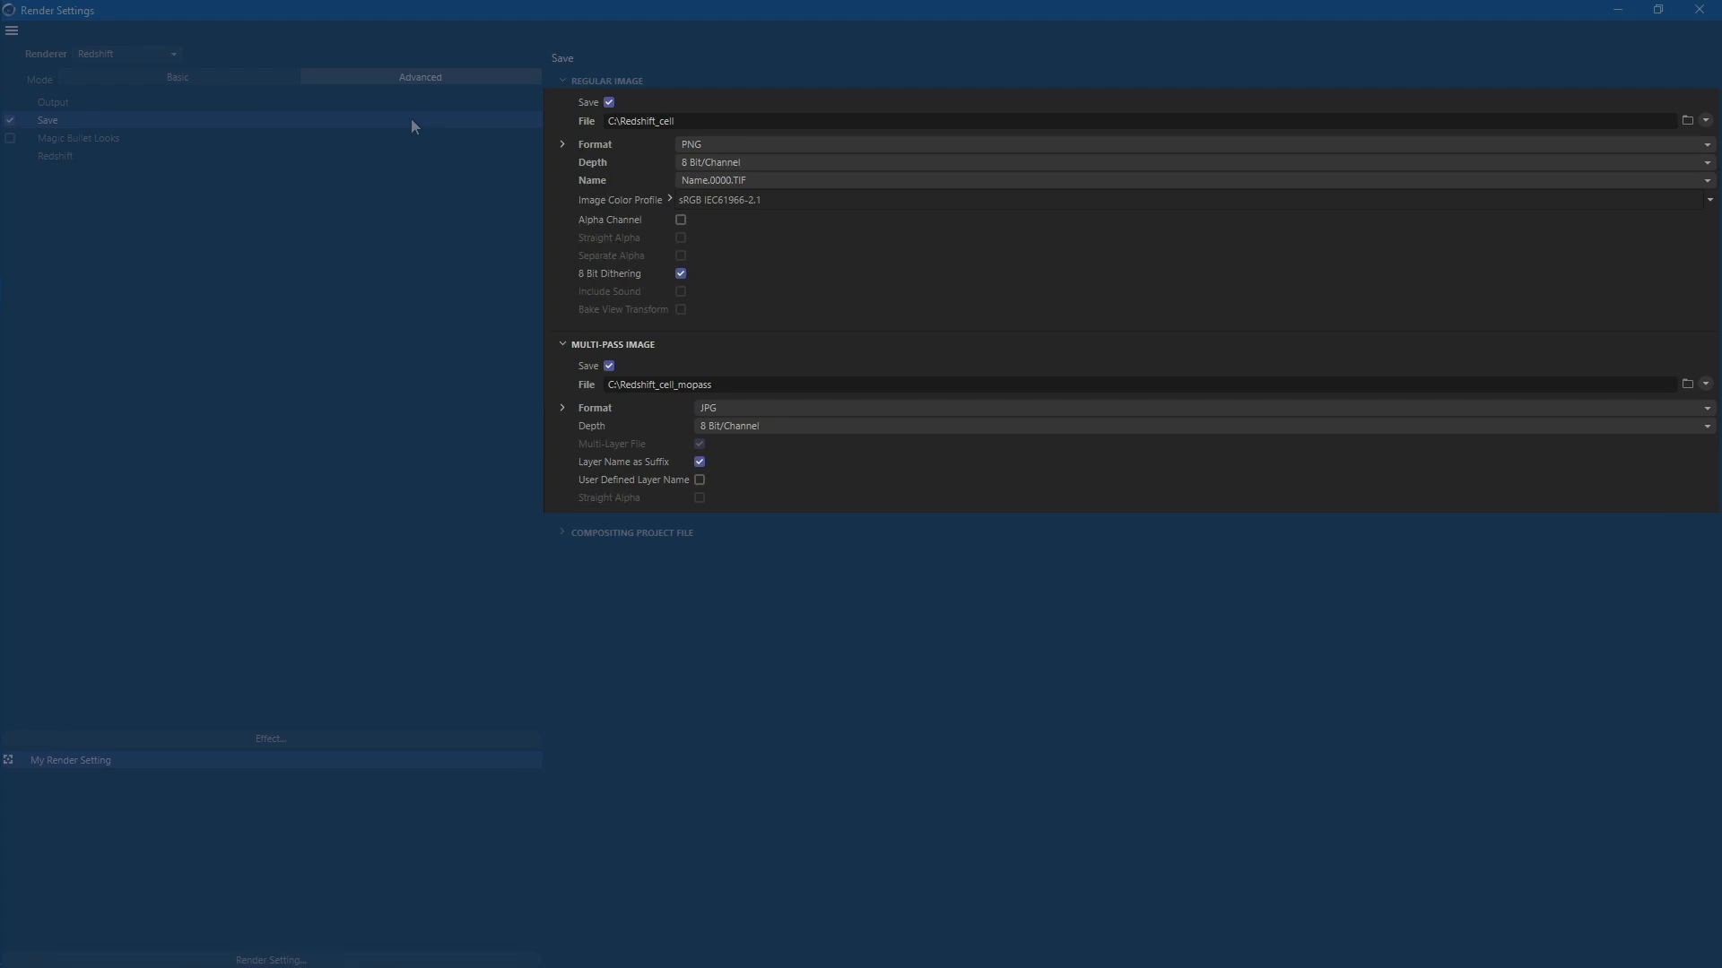
pyautogui.moveTo(415, 174)
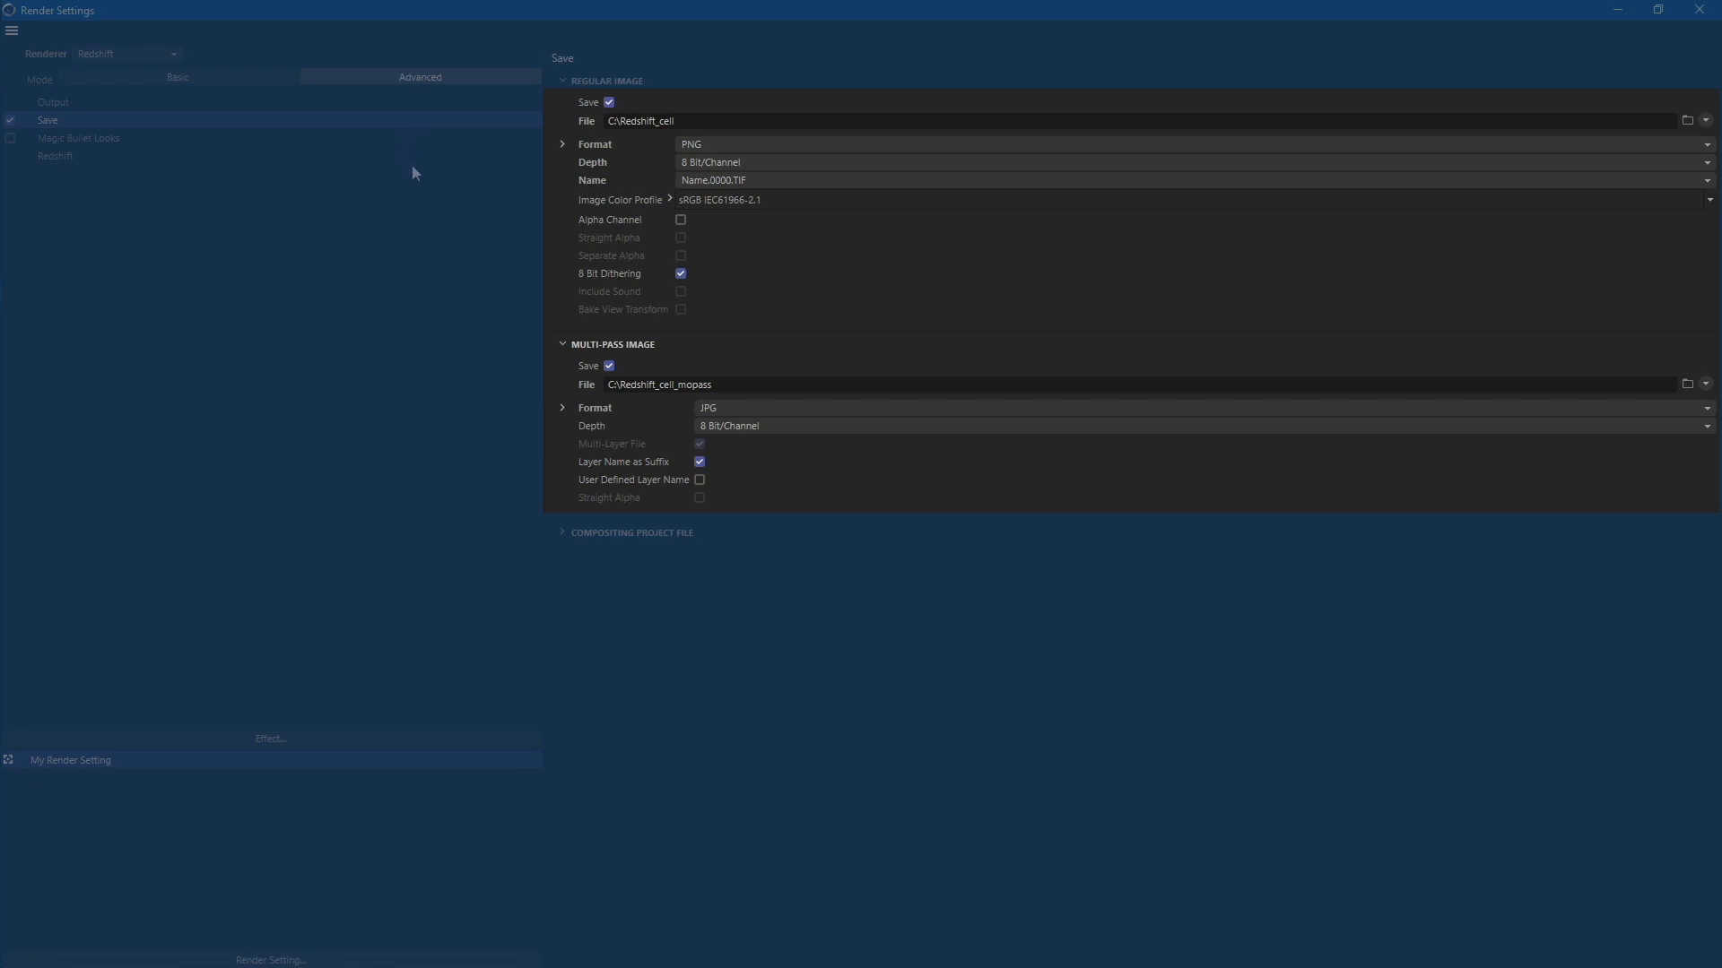
pyautogui.click(54, 155)
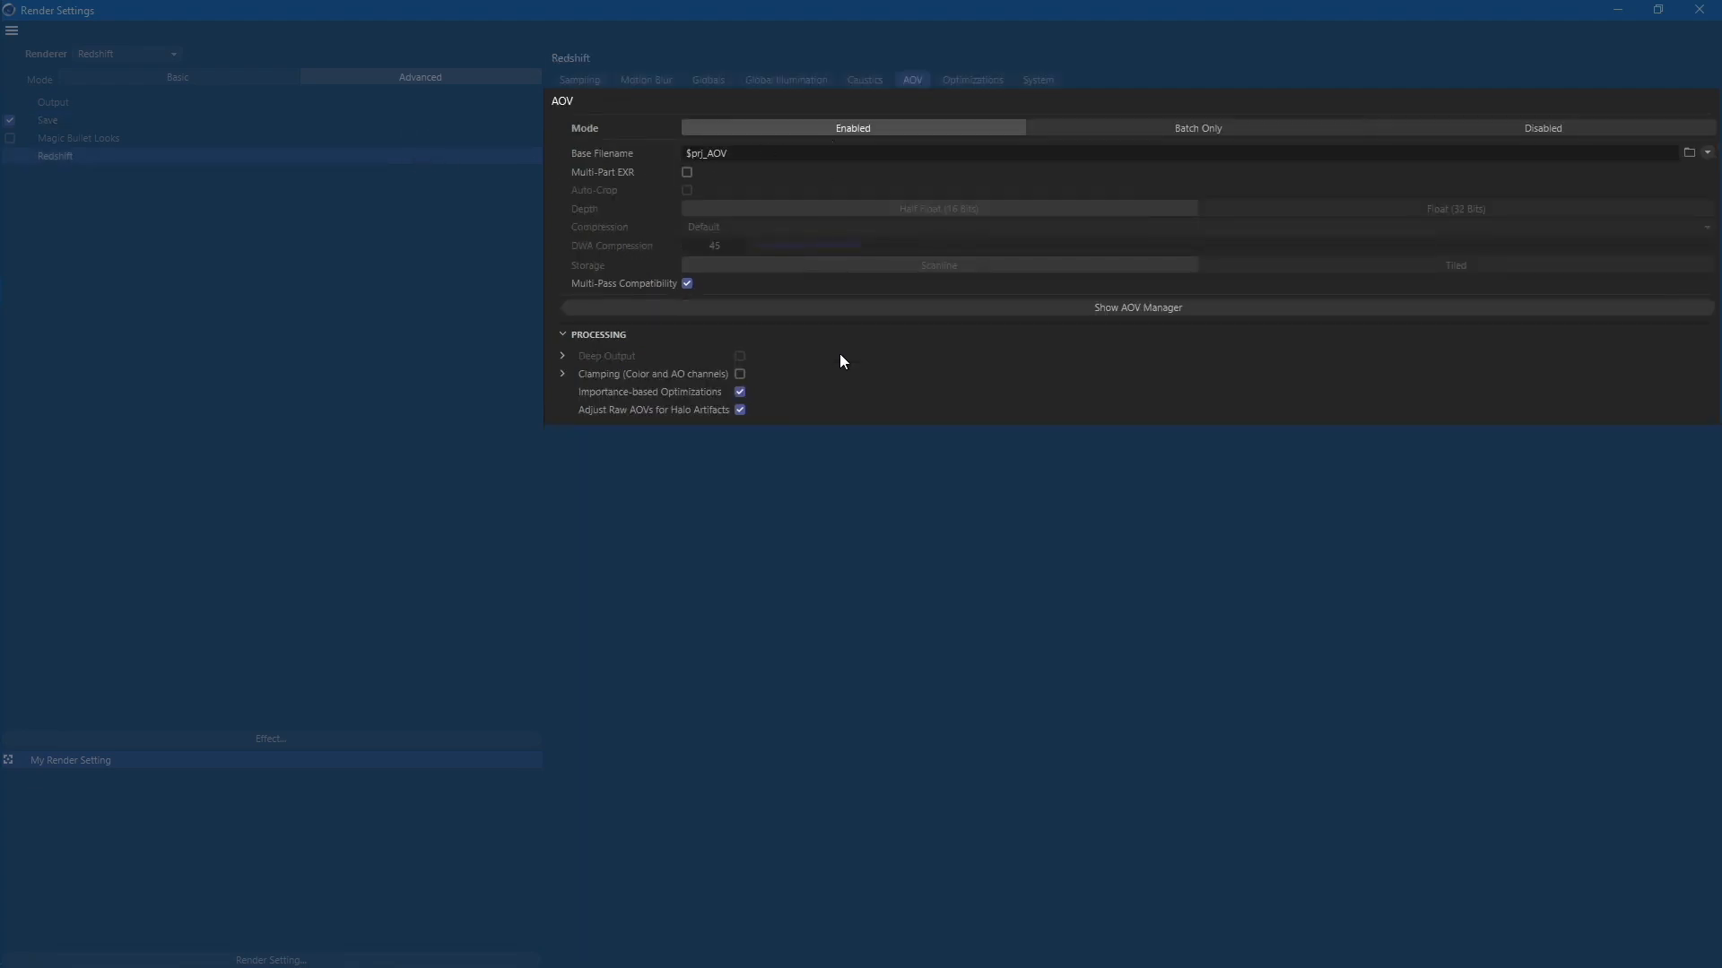
pyautogui.click(1137, 307)
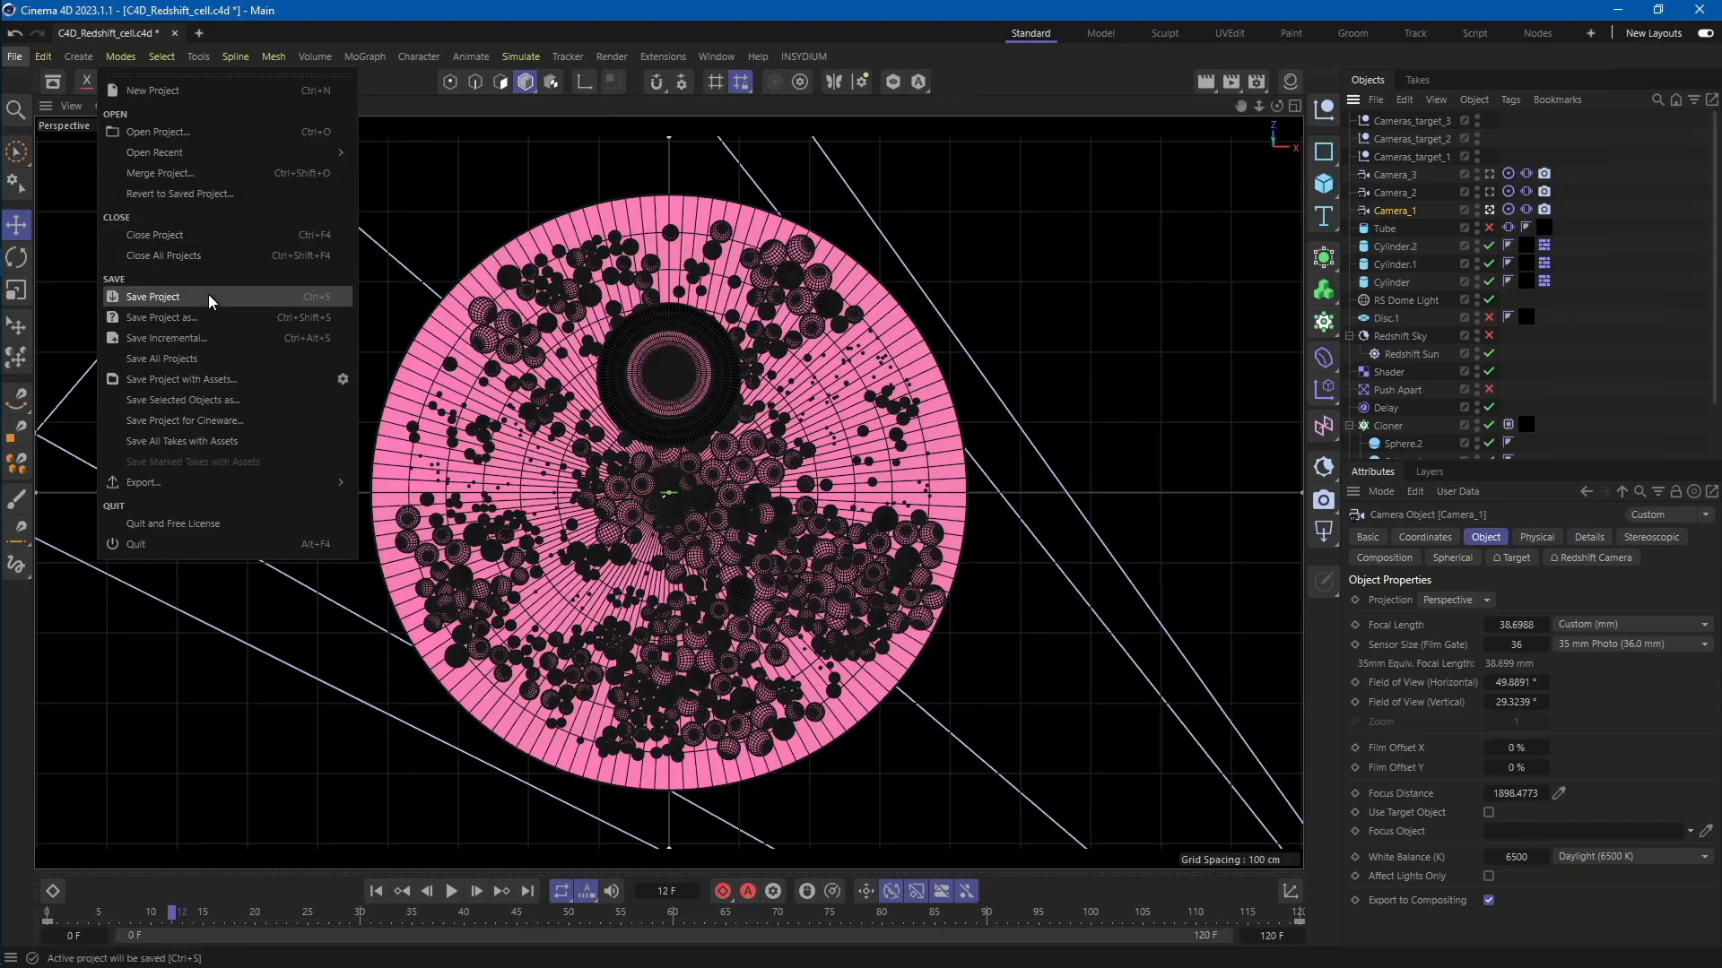
# - Save the project and launch the renderBeamer cost calculator from Extensions
pyautogui.click(152, 296)
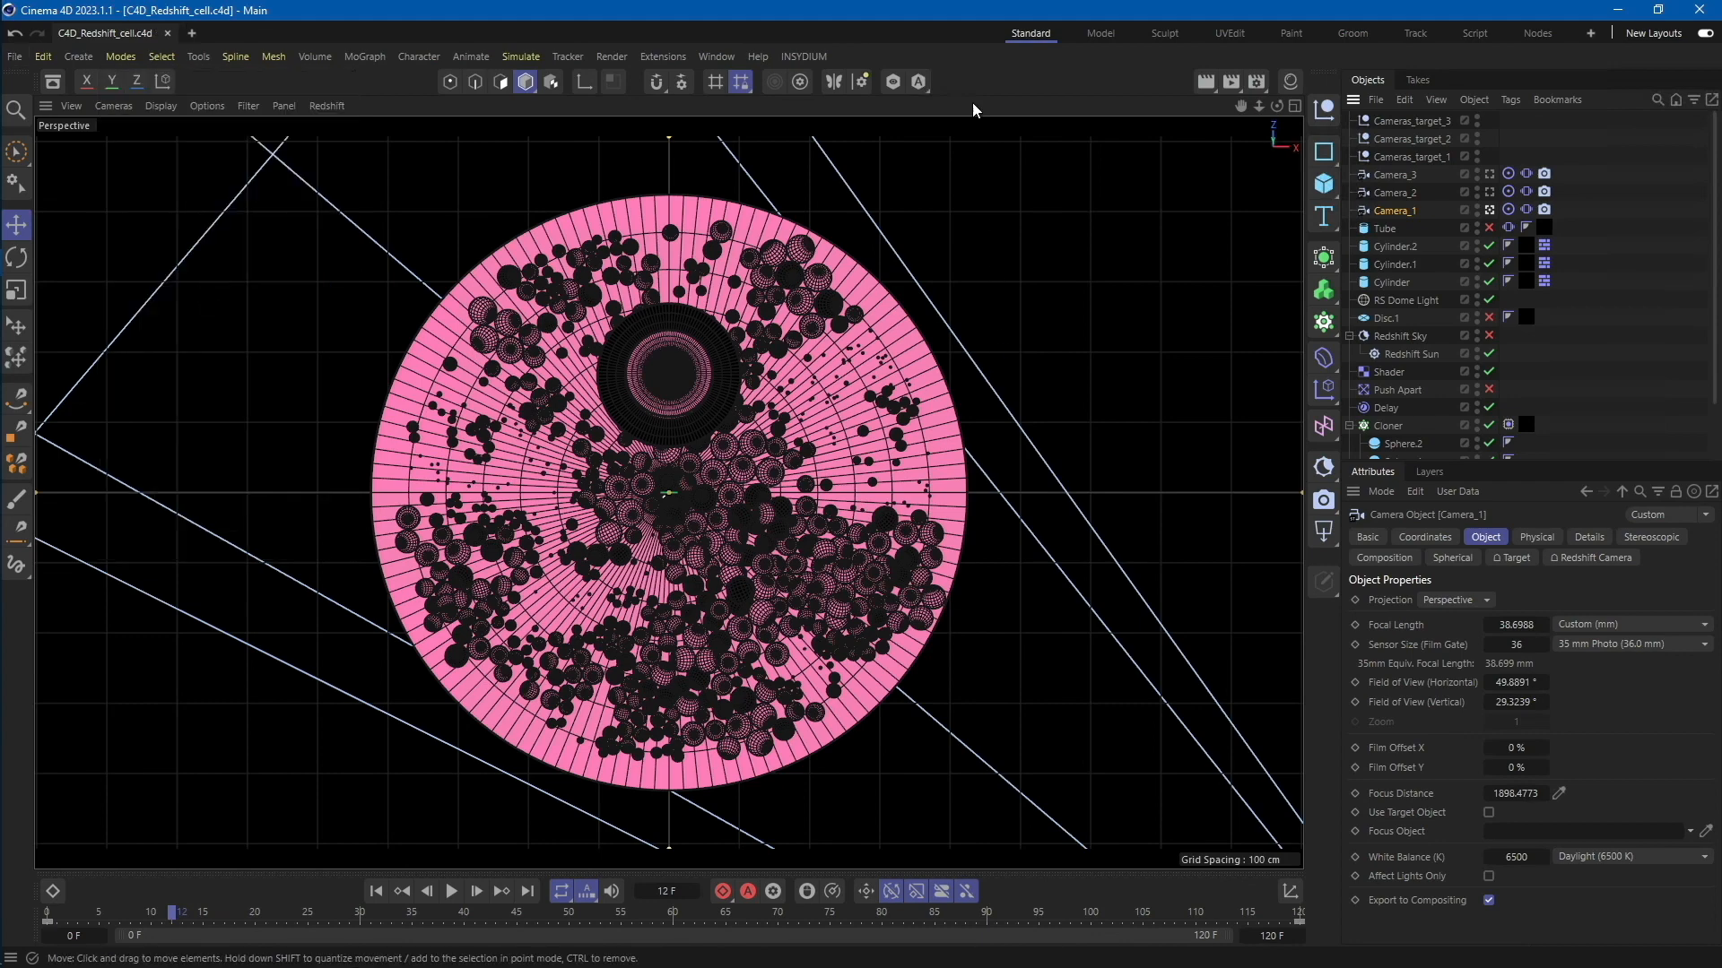
pyautogui.click(662, 56)
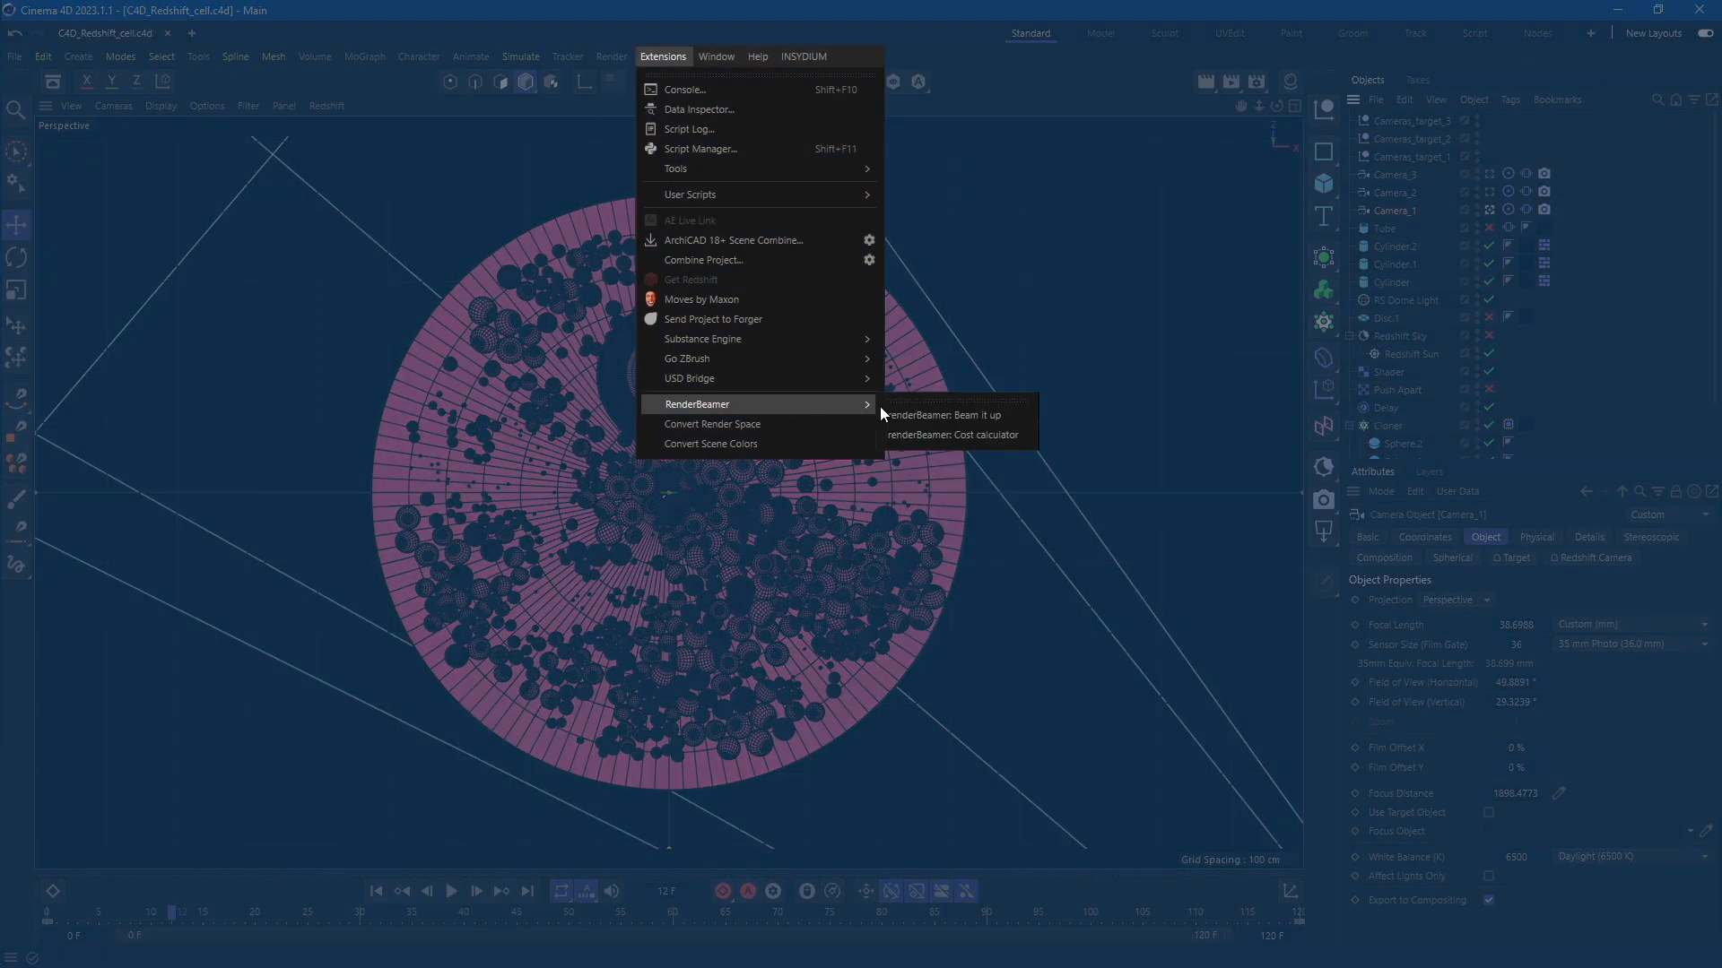
pyautogui.click(952, 434)
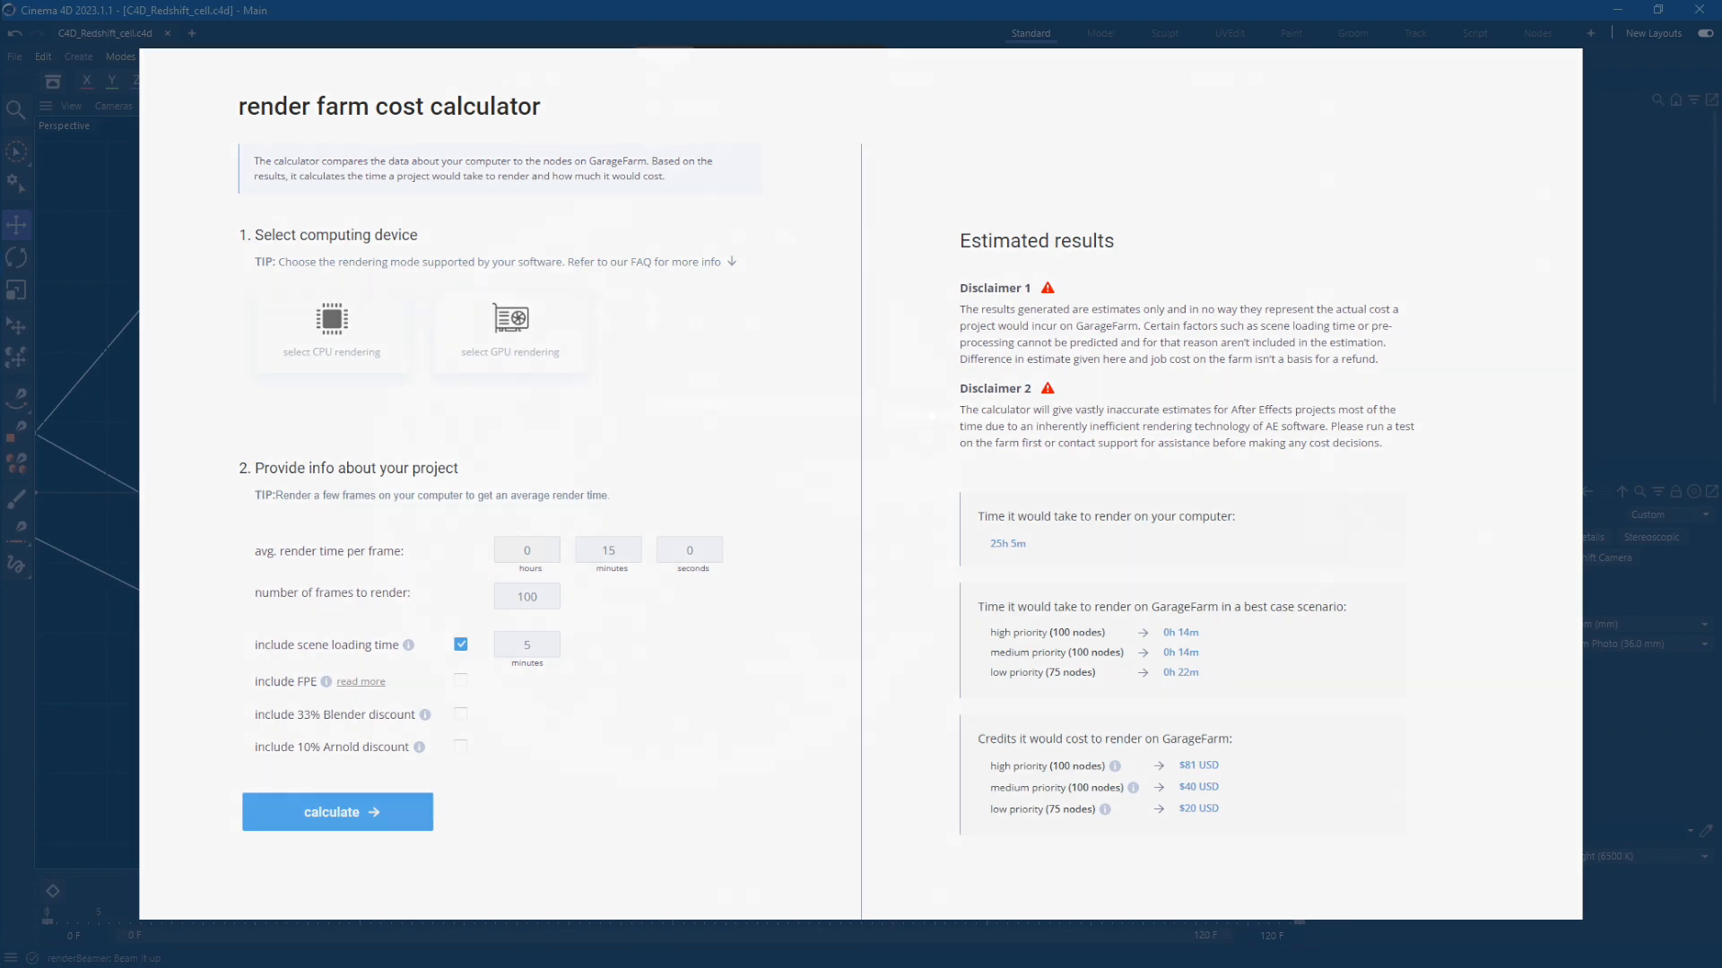
# - Close the cost calculator and return to the Cinema 4D scene
pyautogui.click(662, 56)
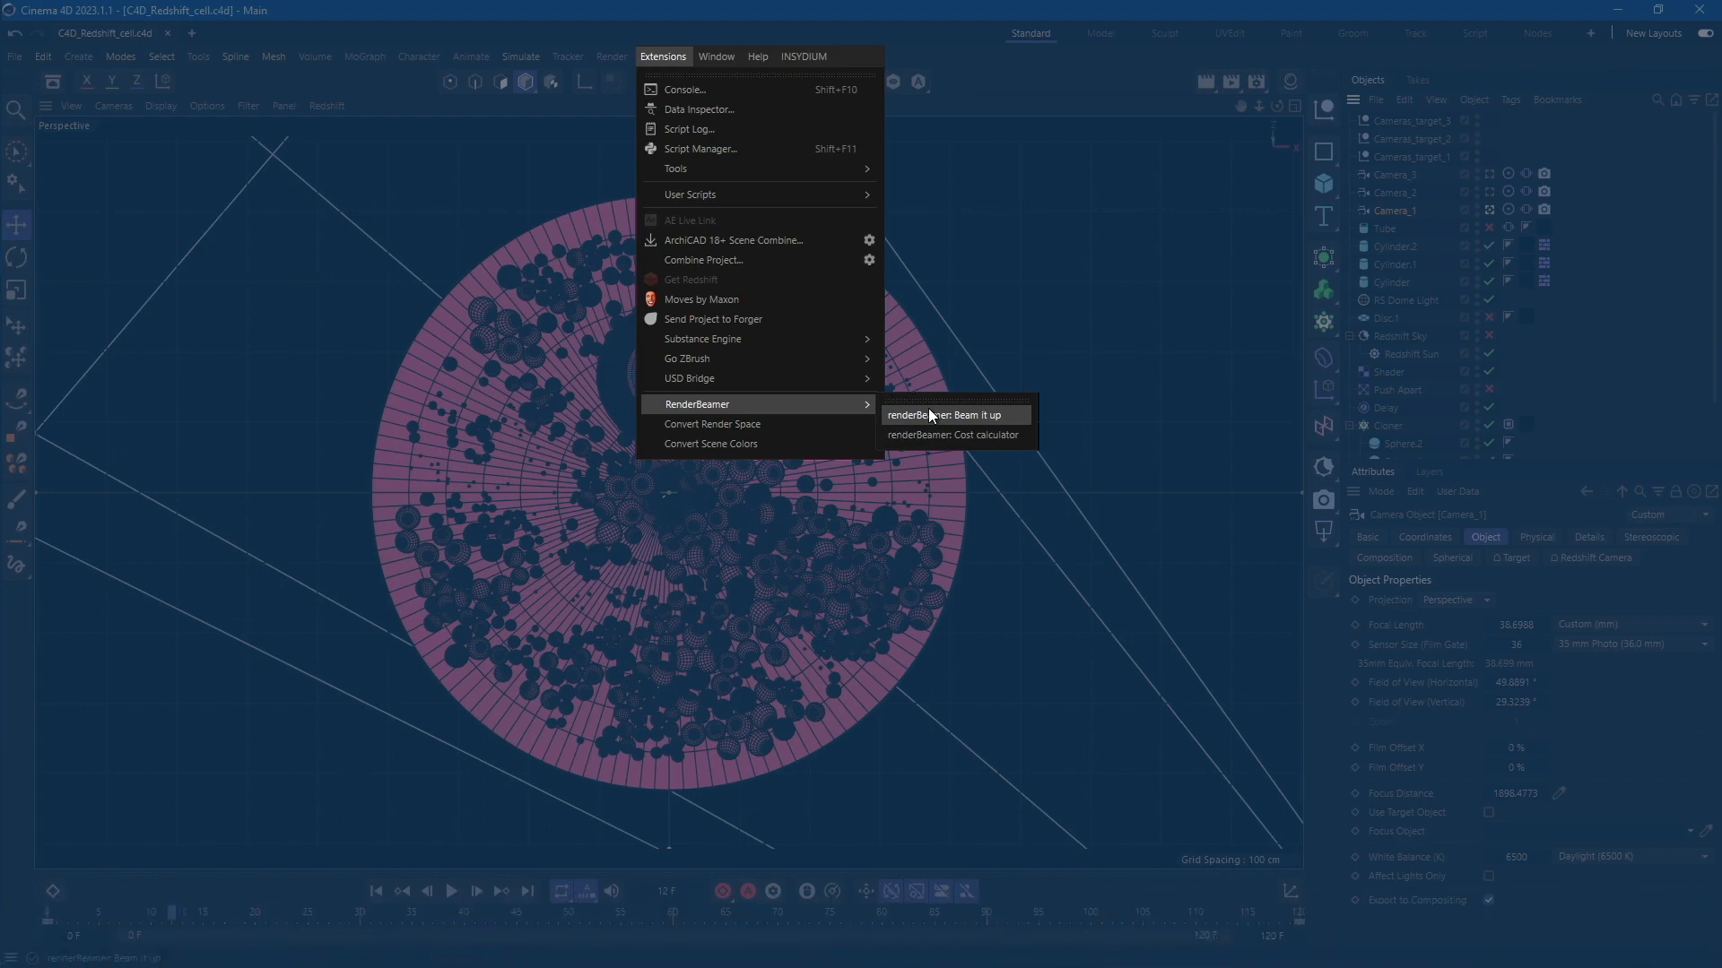
# - Beam the scene up with renderBeamer, accepting the multipass and uncached-simulation warnings
pyautogui.click(954, 415)
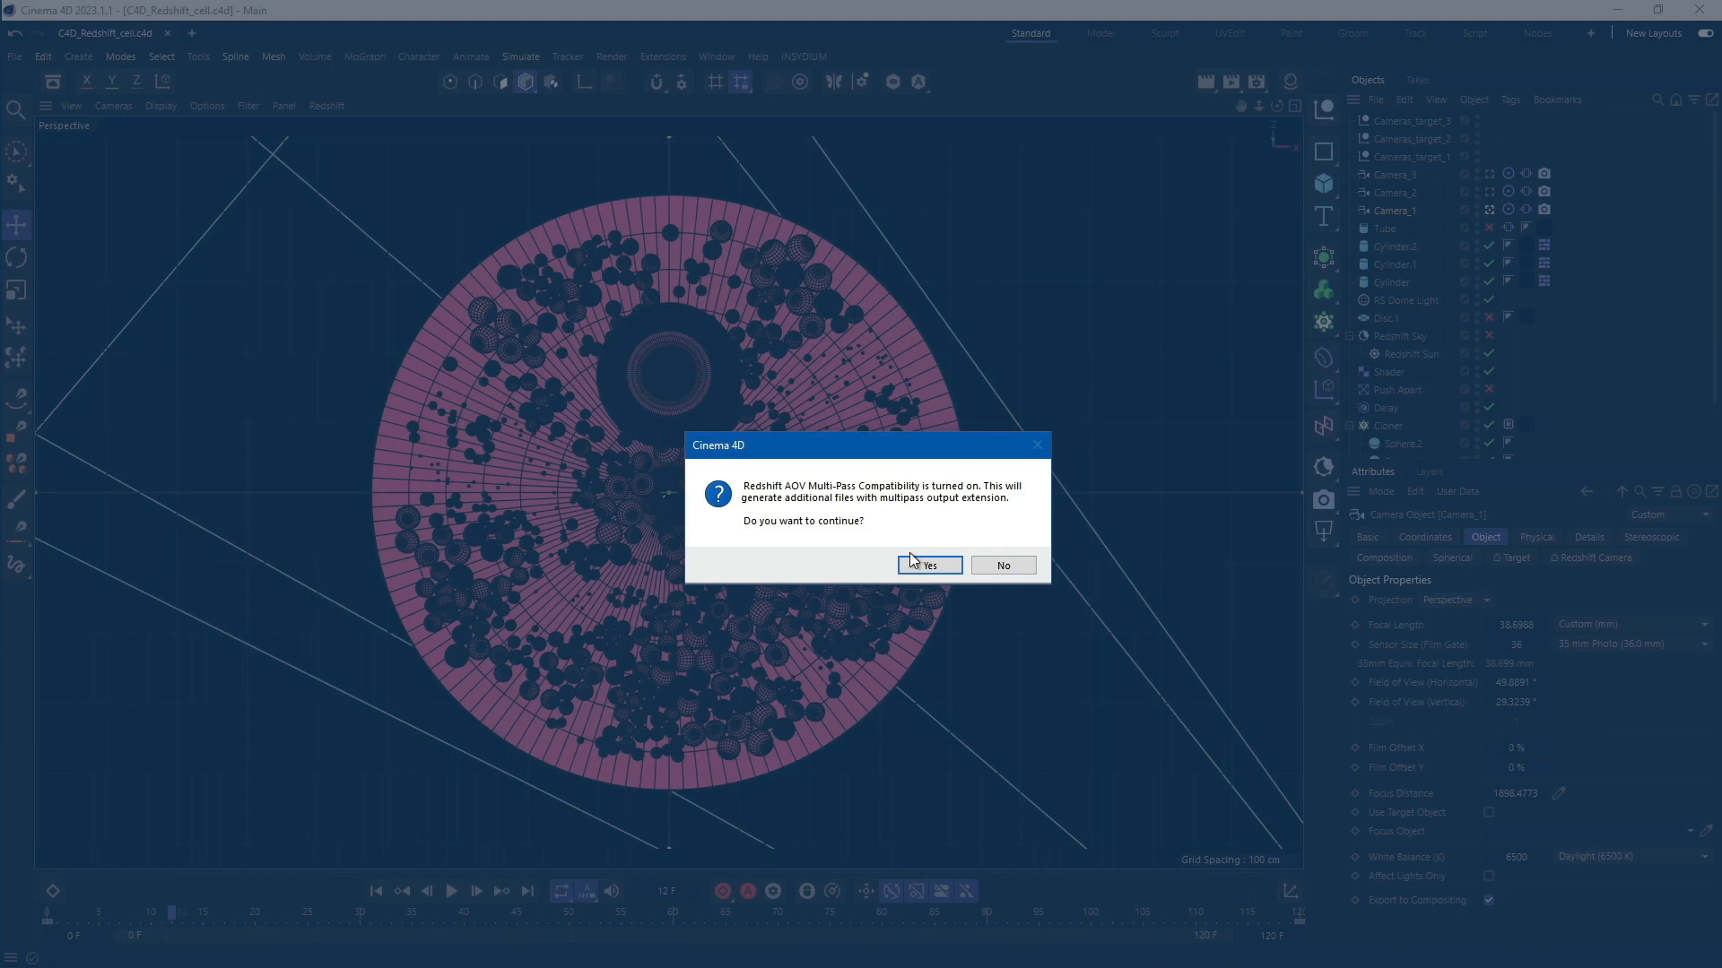
pyautogui.click(928, 565)
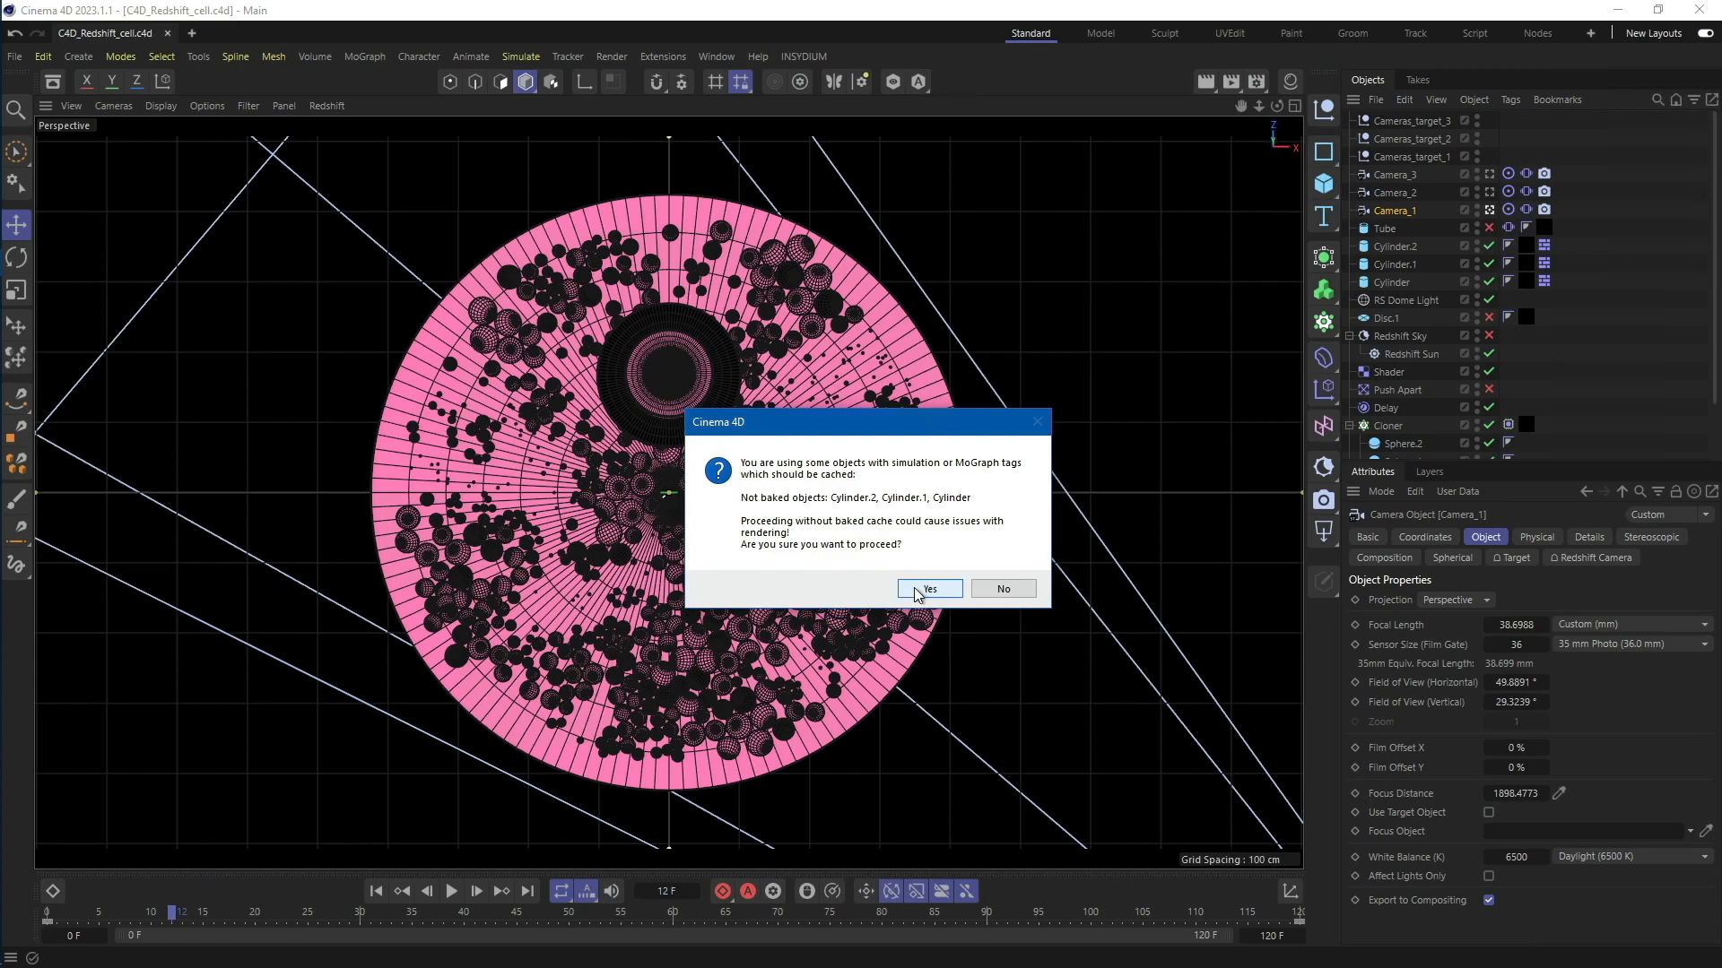
pyautogui.click(928, 589)
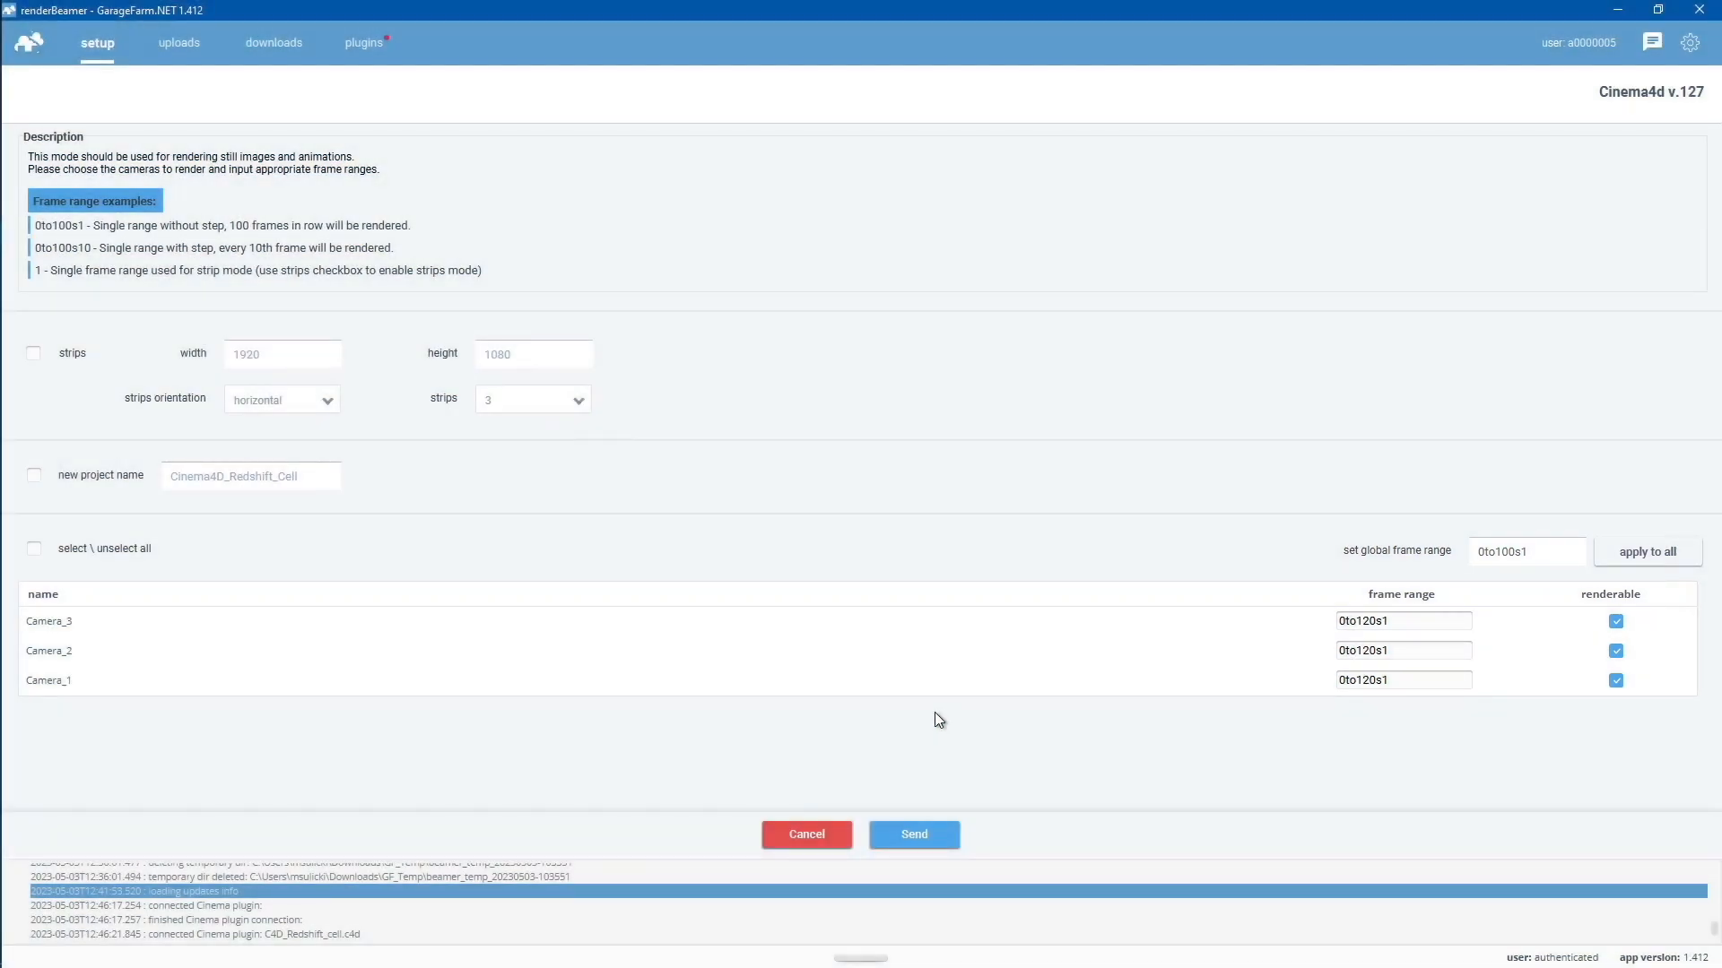
pyautogui.moveTo(805, 834)
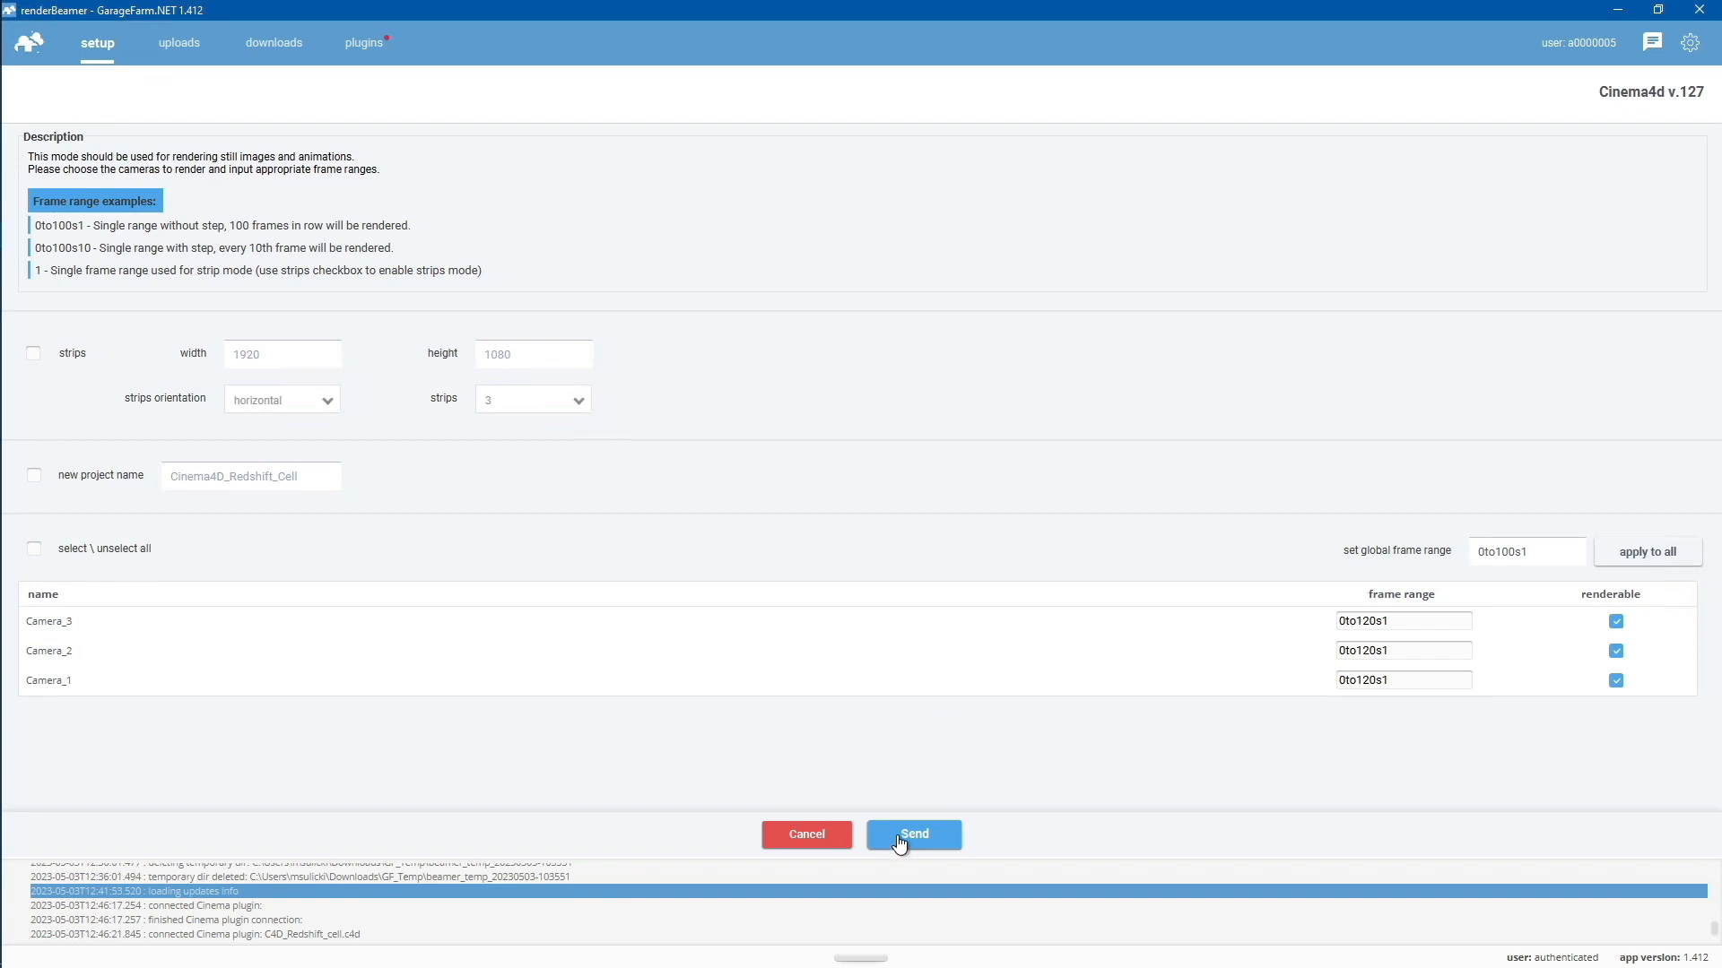
# - Send the scene with all three cameras renderable at 0to120s1
pyautogui.click(913, 834)
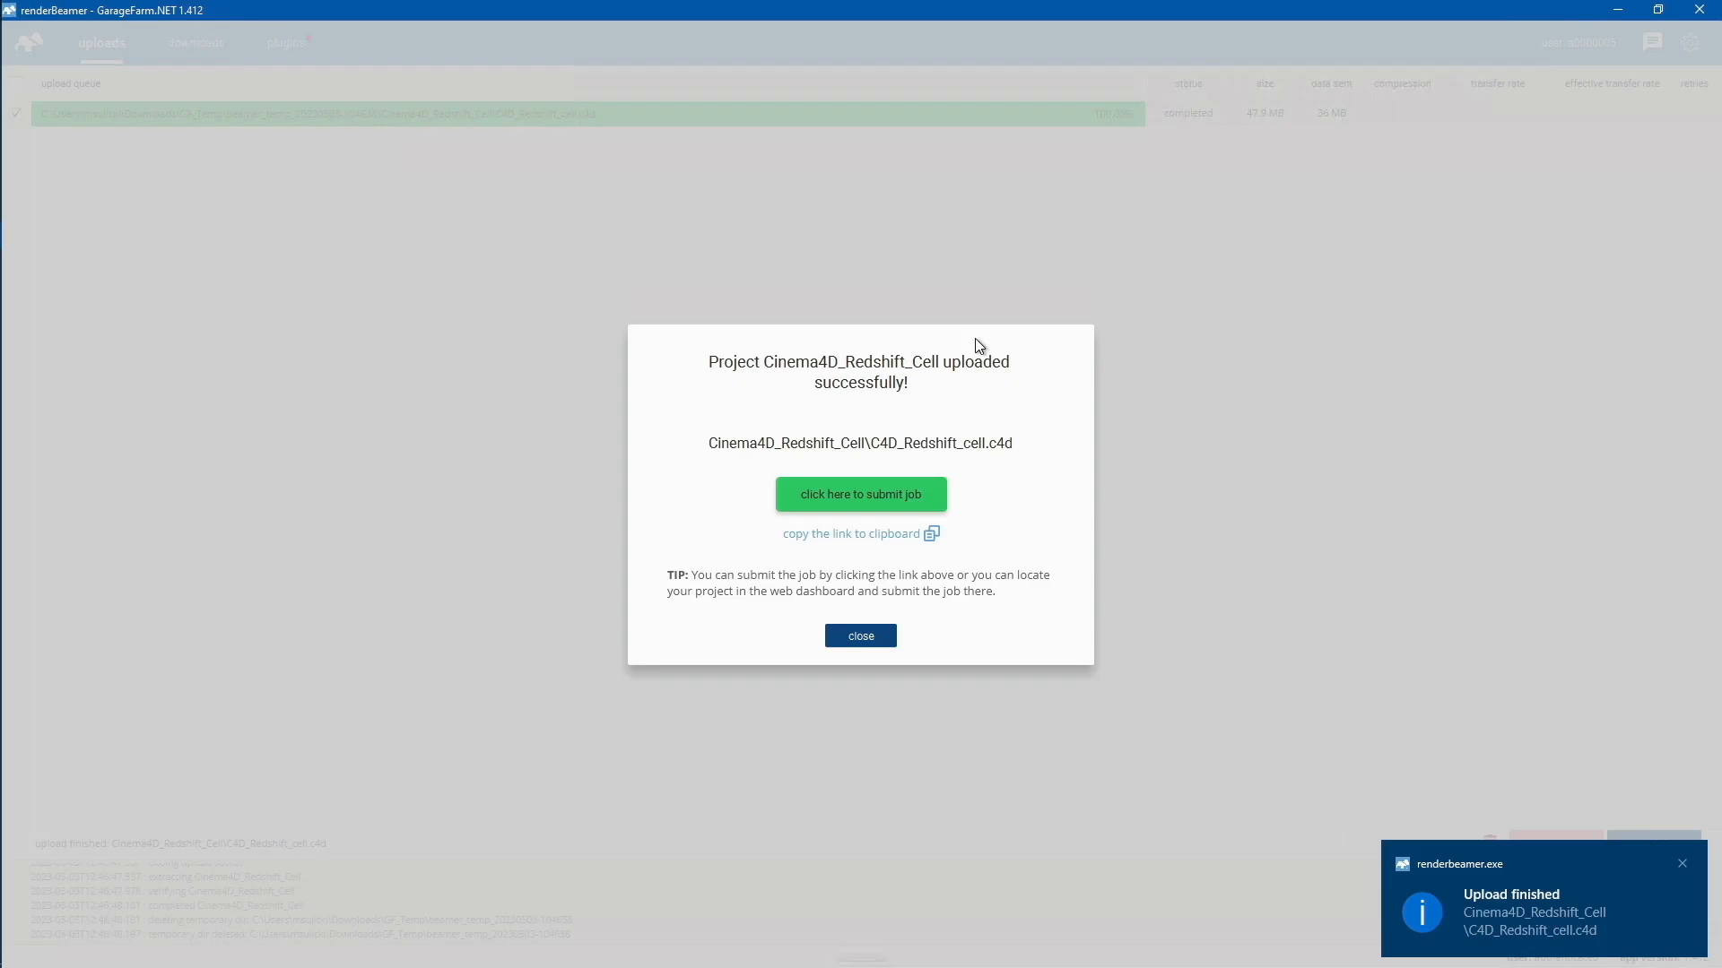
# - Submit a job for the uploaded Cinema4D_Redshift_Cell project via the web manager
pyautogui.click(859, 495)
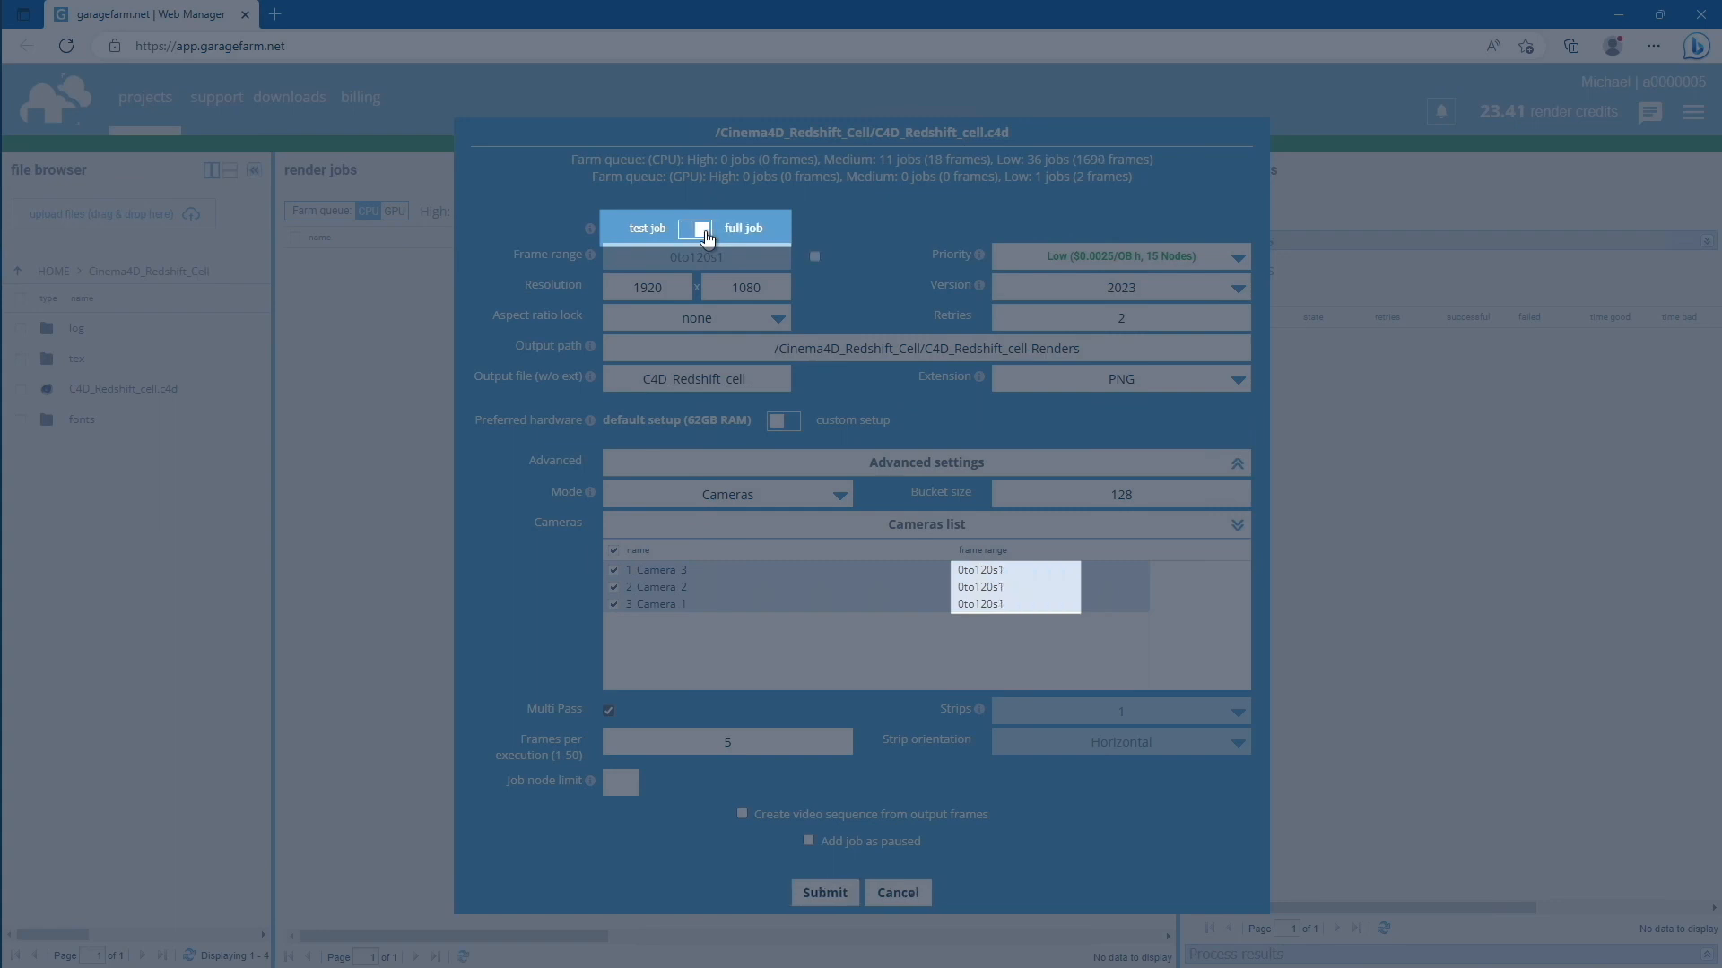
# - Submit a test job in Cameras mode for all three cameras
pyautogui.click(698, 228)
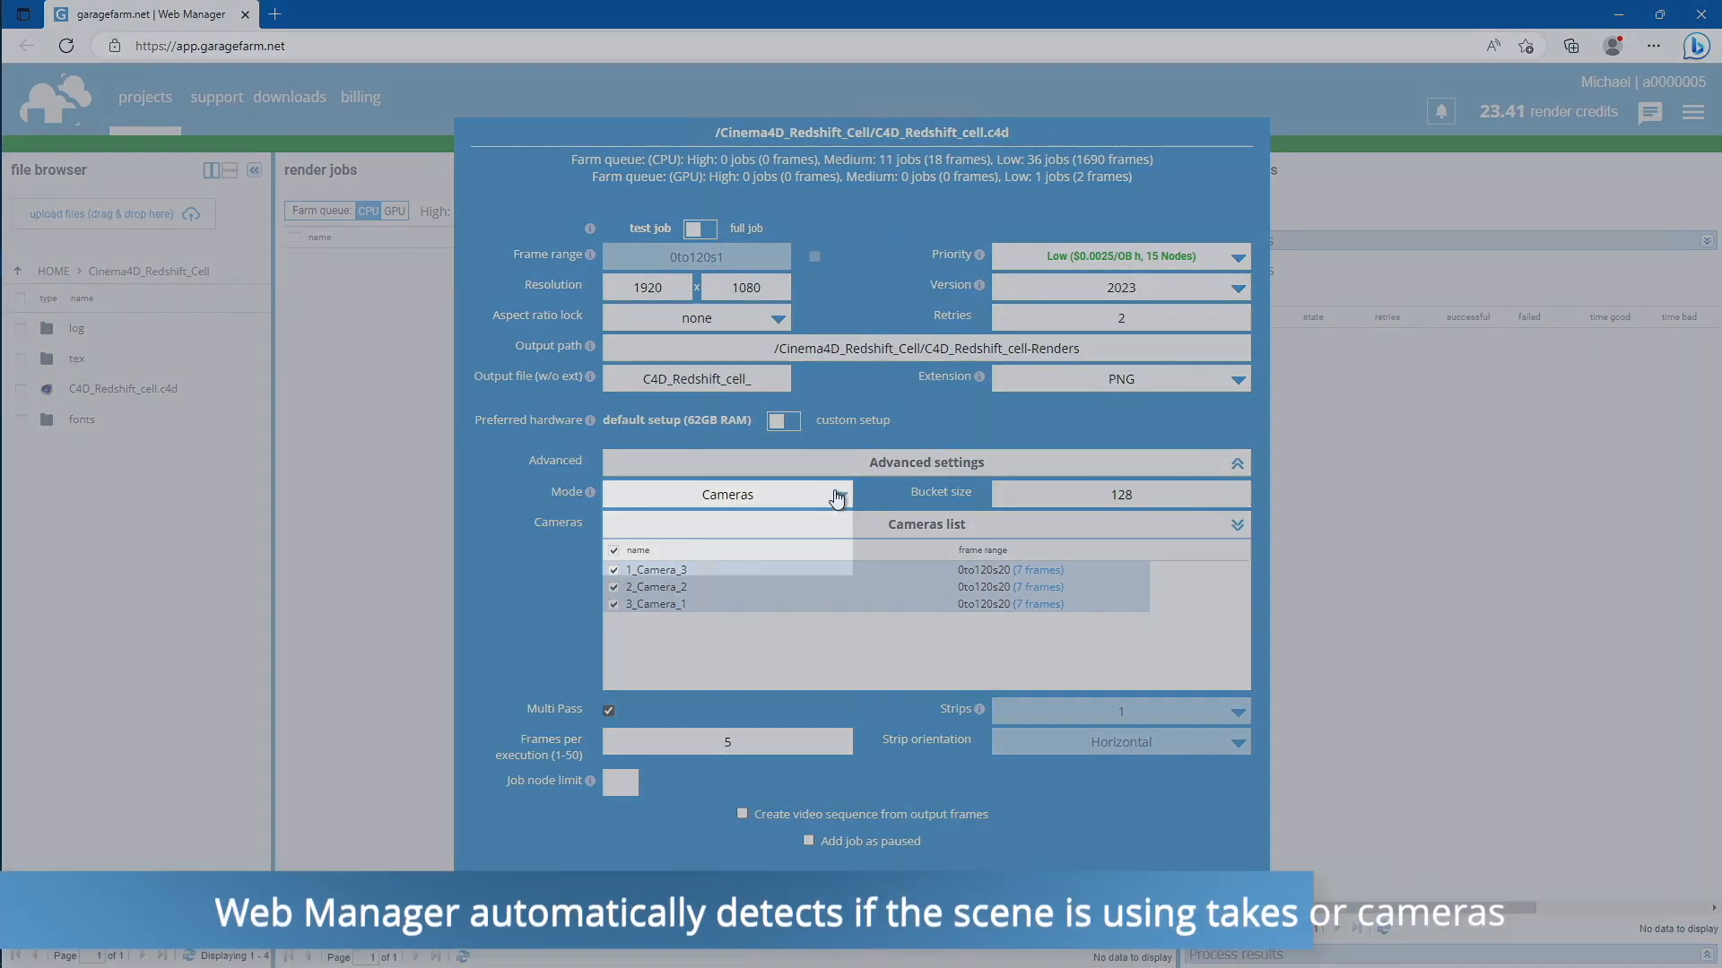
pyautogui.click(726, 495)
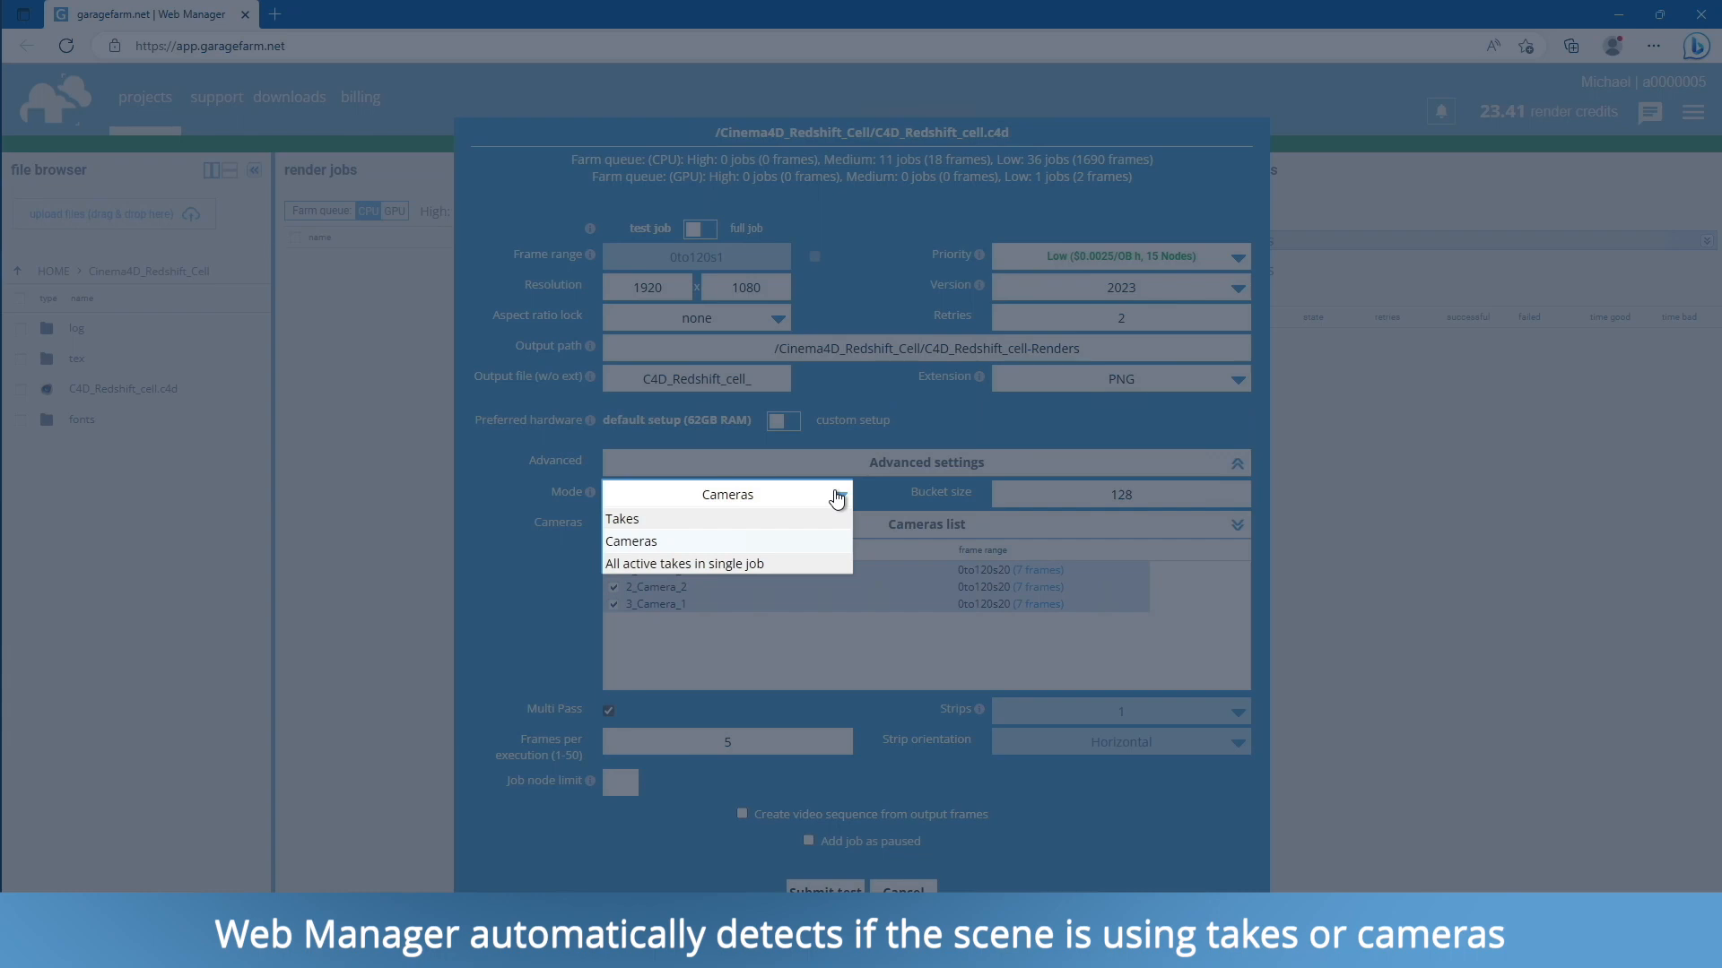
pyautogui.click(632, 542)
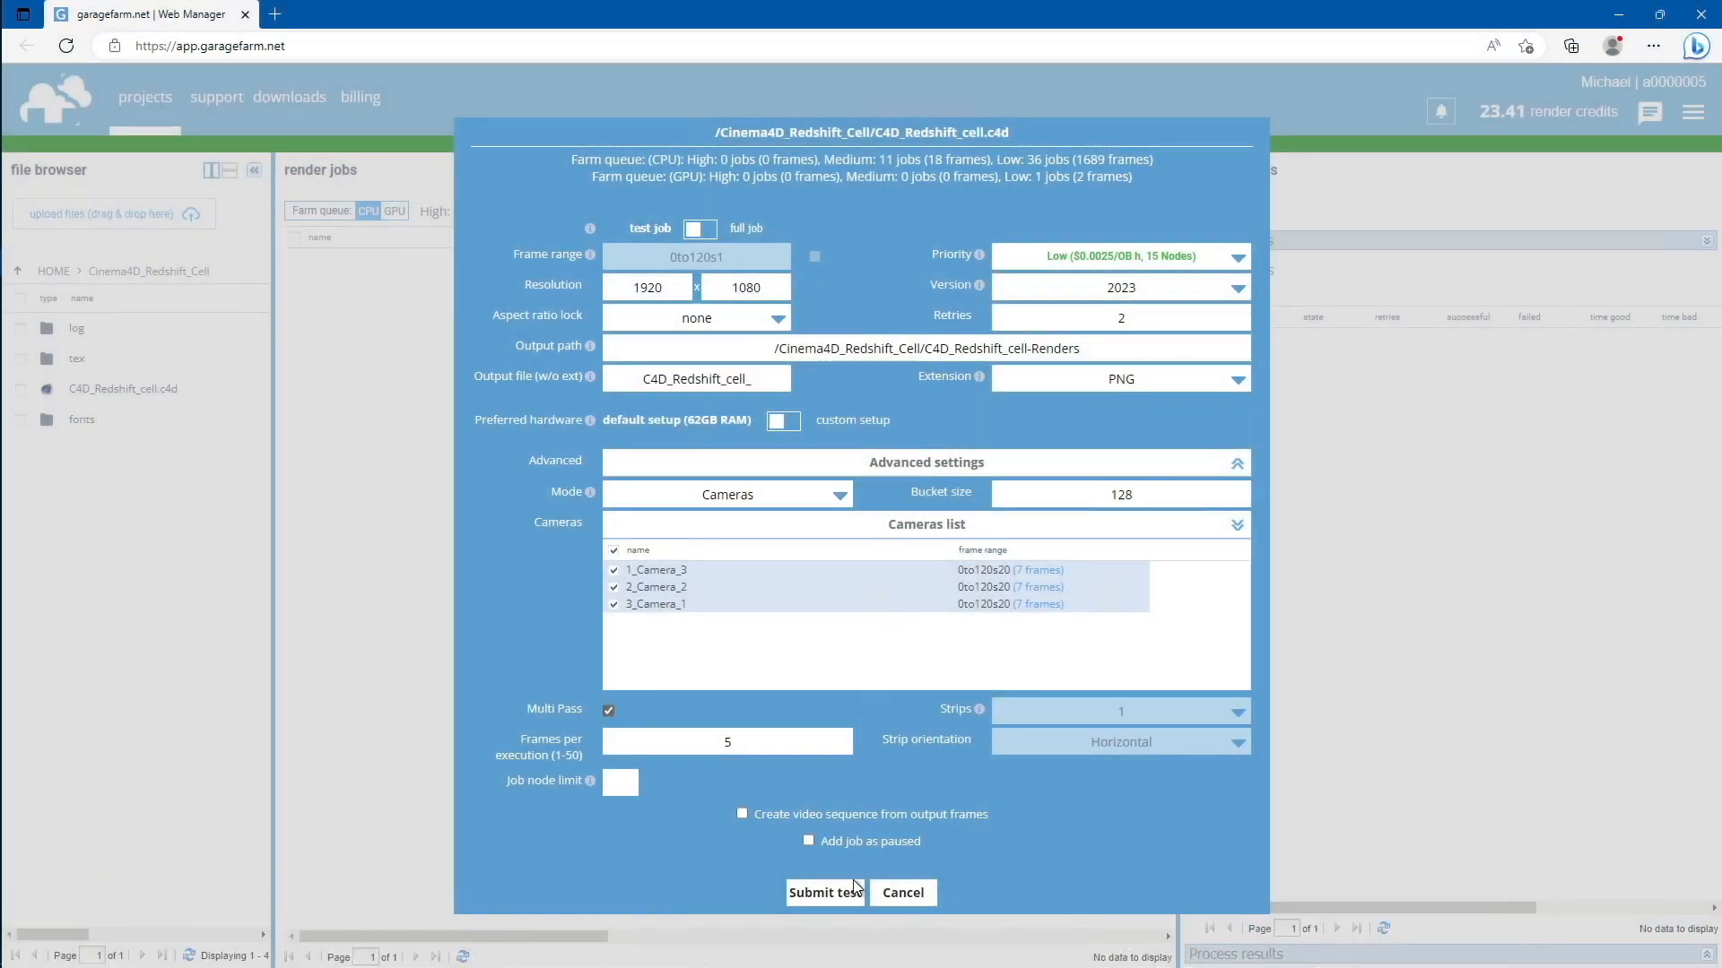
pyautogui.click(824, 891)
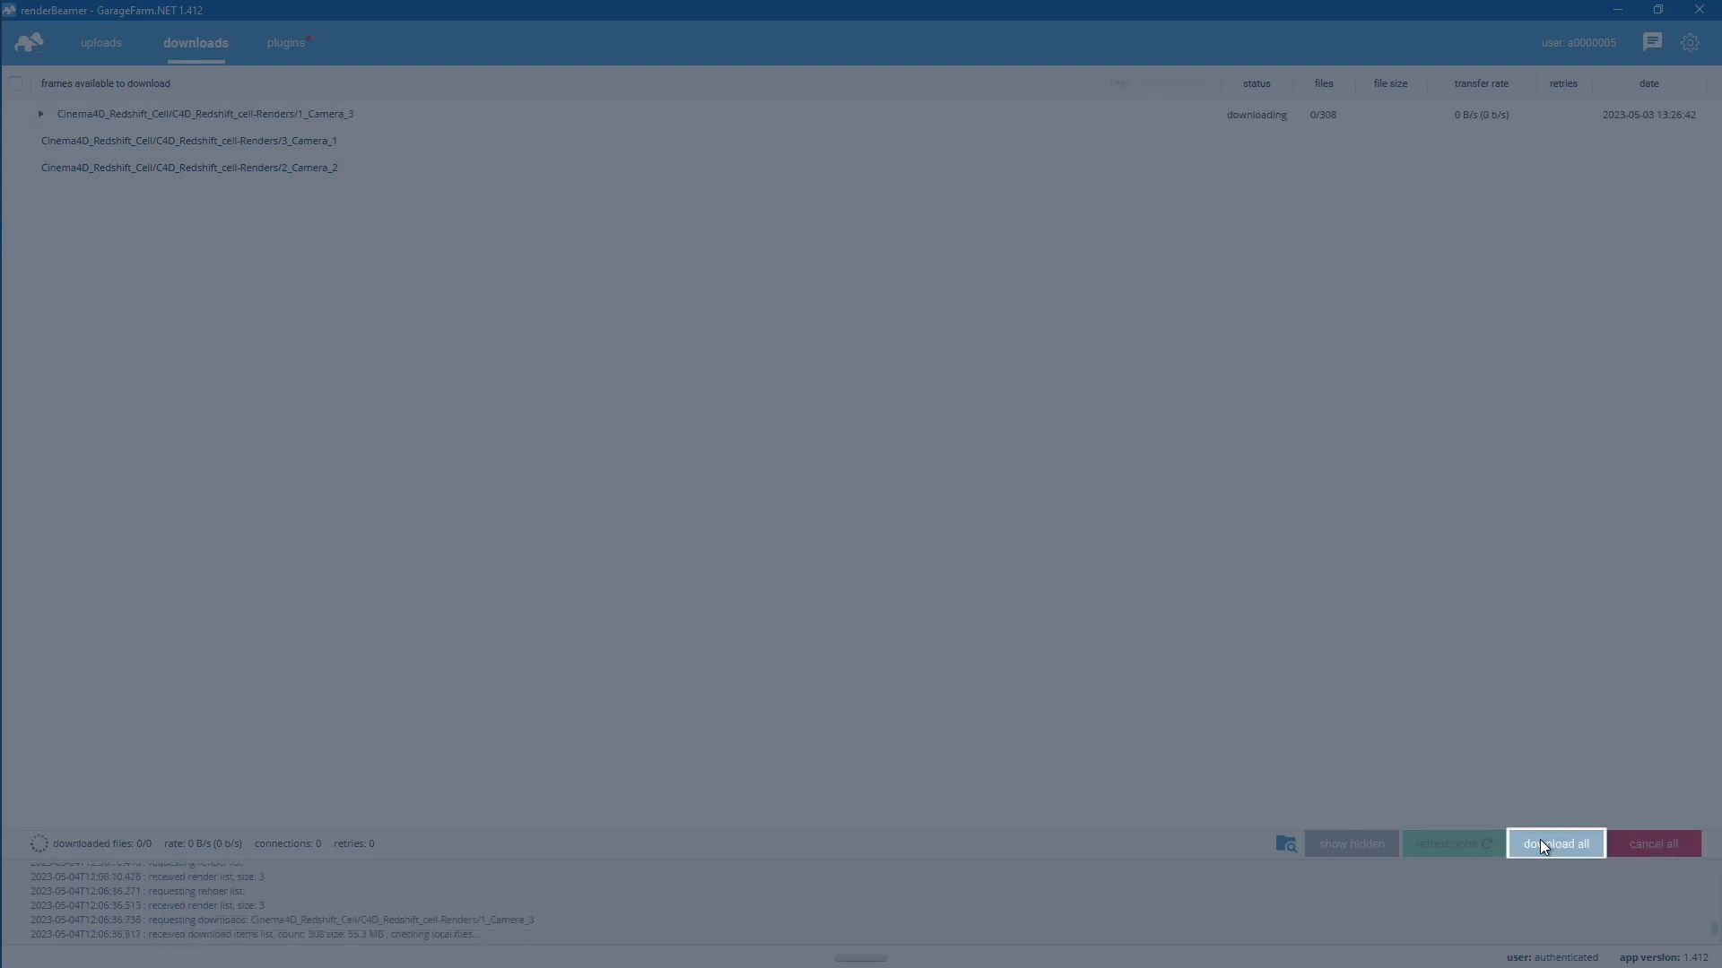
# - Download the rendered frames from every camera folder
pyautogui.click(1553, 843)
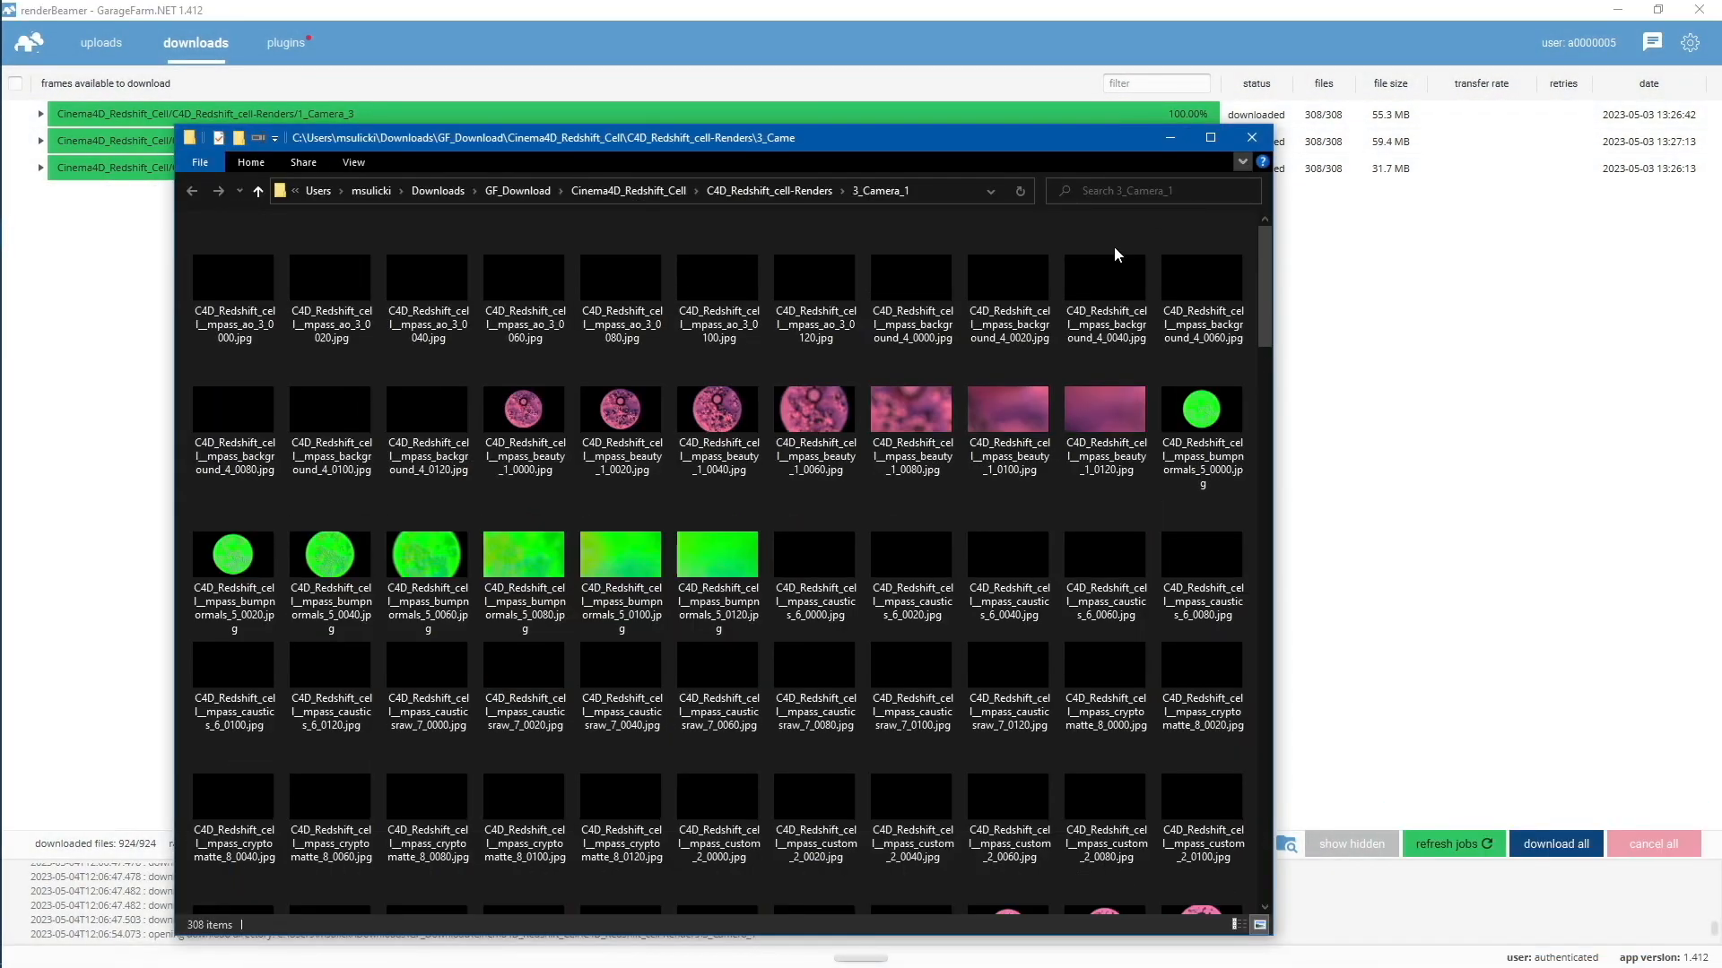
# - Browse the downloaded multipass frames in the 3_Camera_1 folder
pyautogui.click(524, 275)
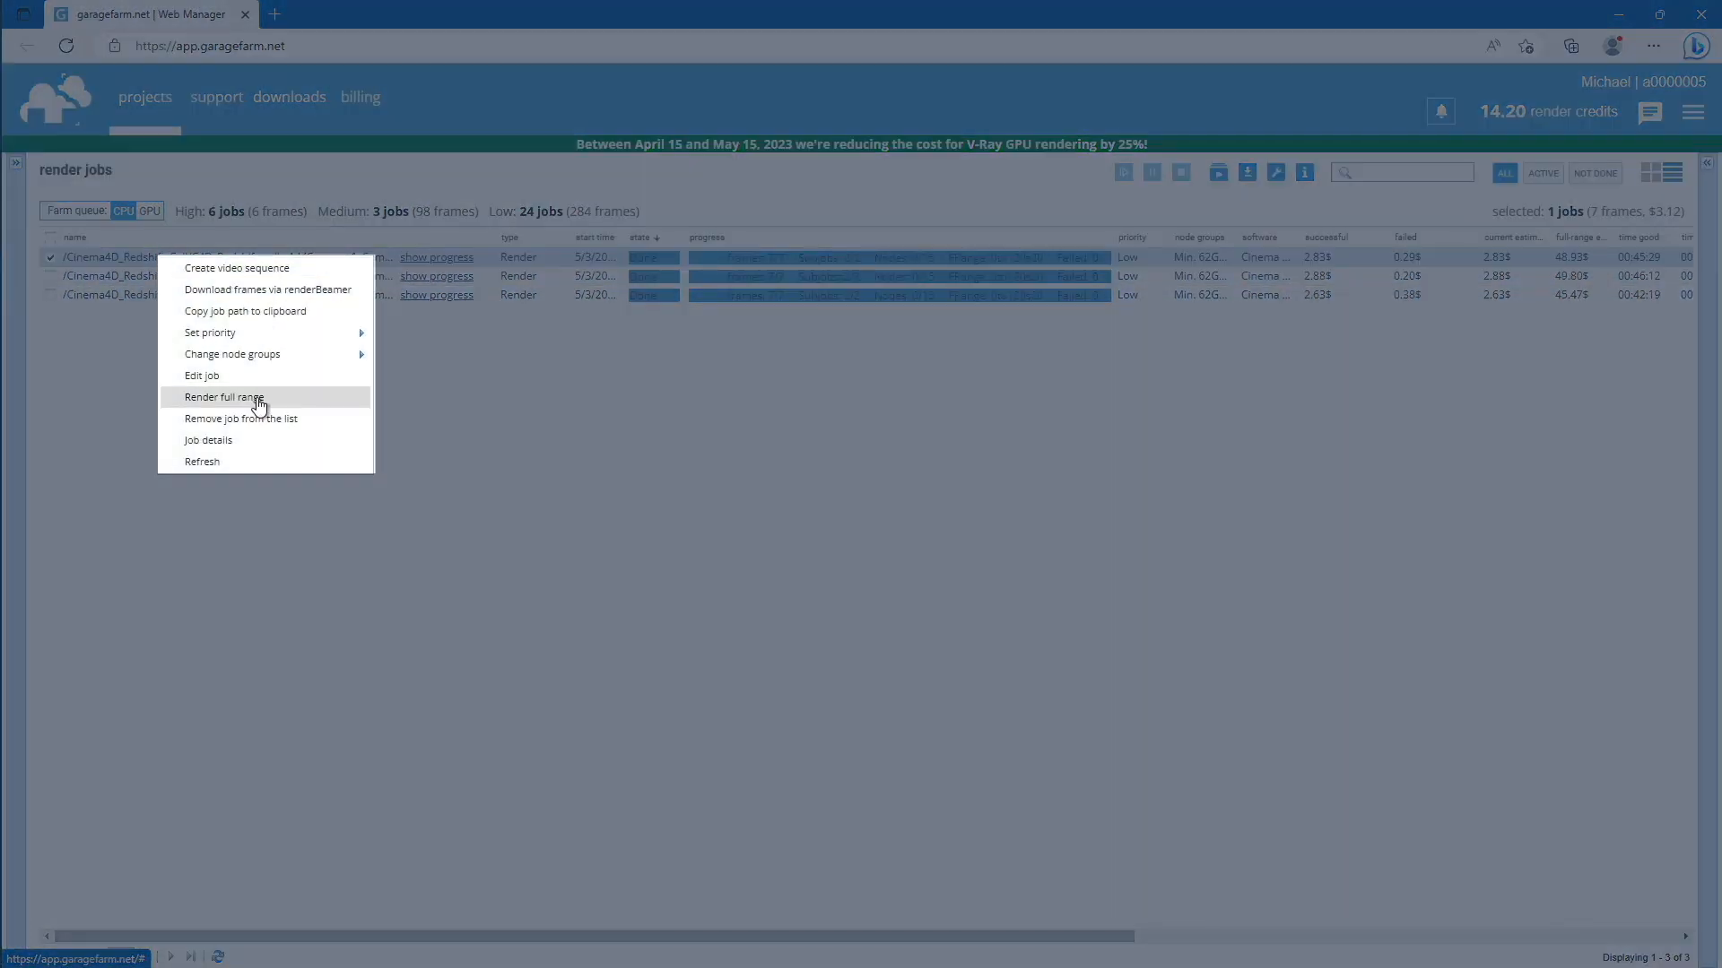
# - Resume the first camera job to render its full 0to120 frame range
pyautogui.click(223, 398)
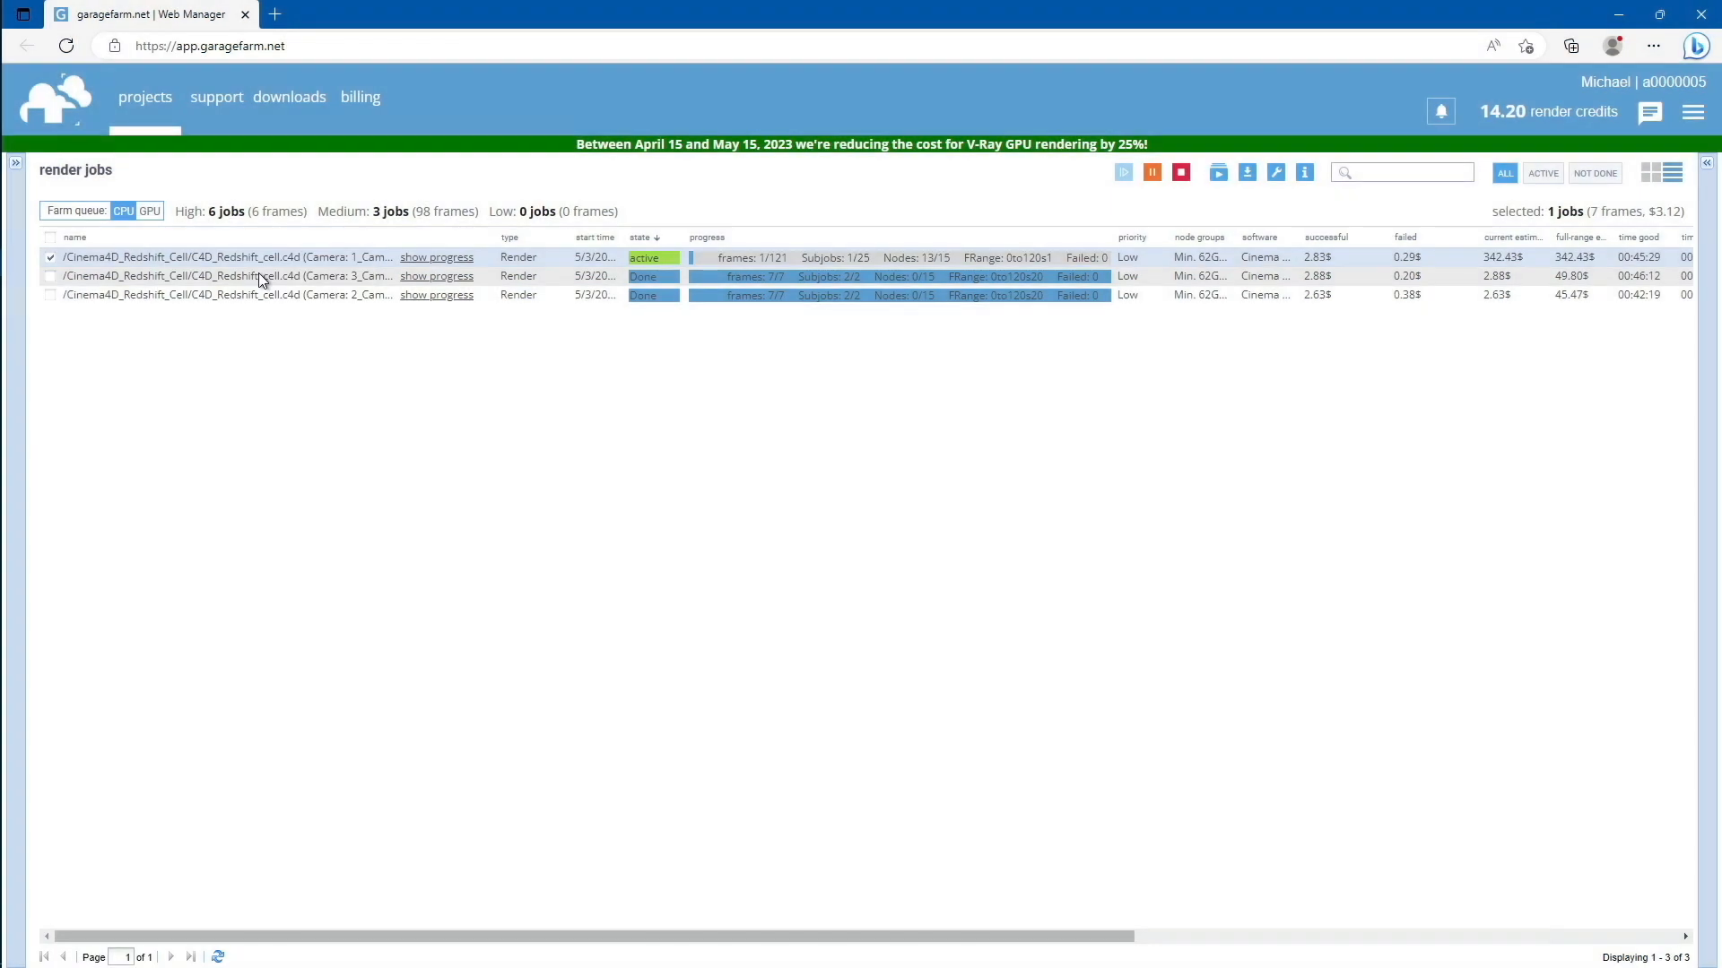